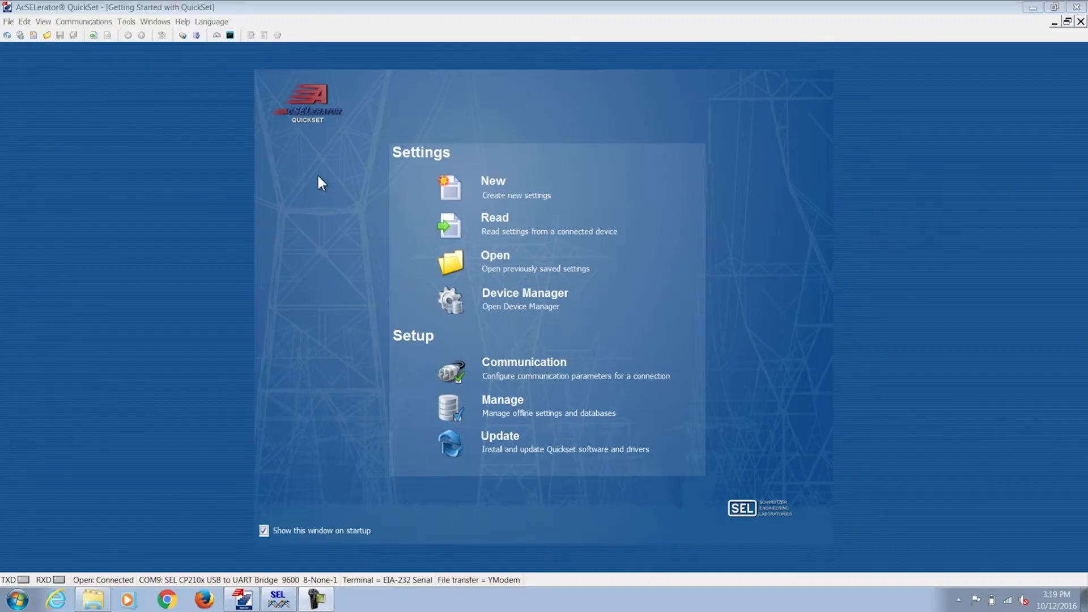
mouse_move(213, 109)
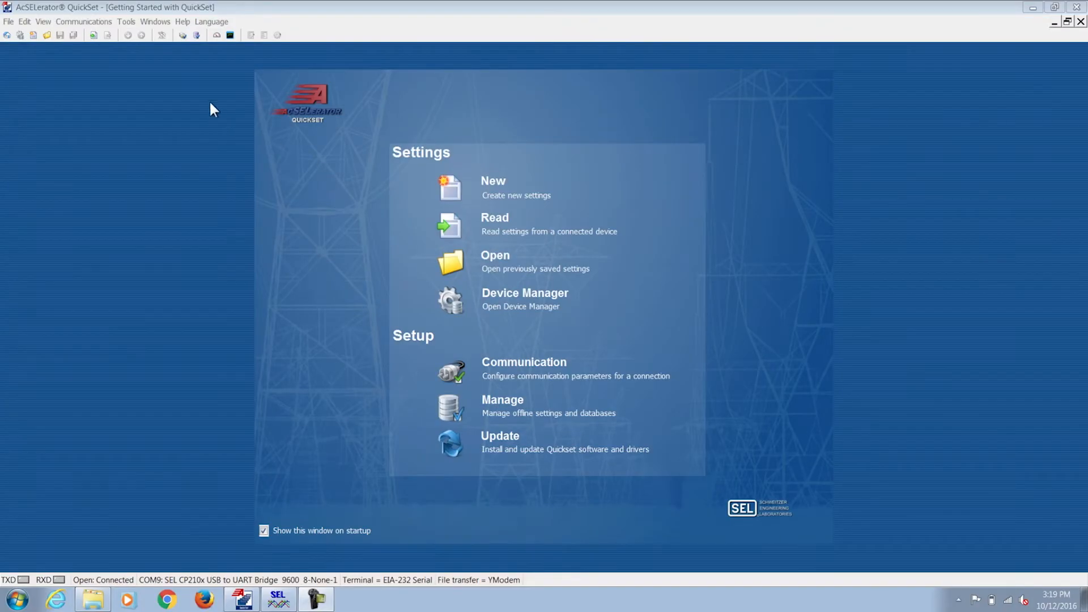
Retrieve the SEL-751 relay's event history via Tools > Events > Get Event Files
click(126, 22)
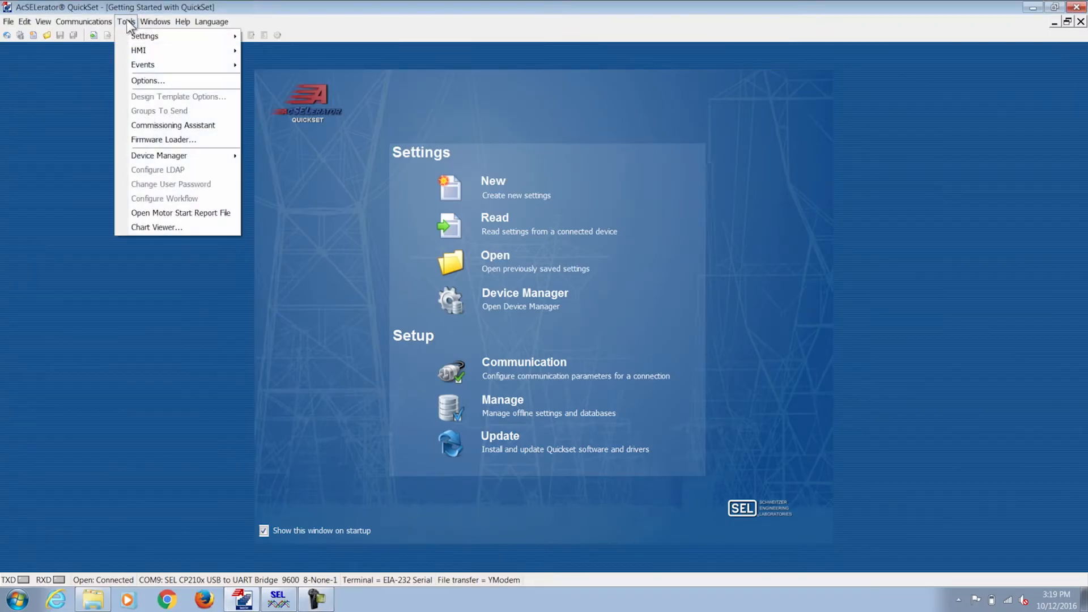
mouse_move(142, 64)
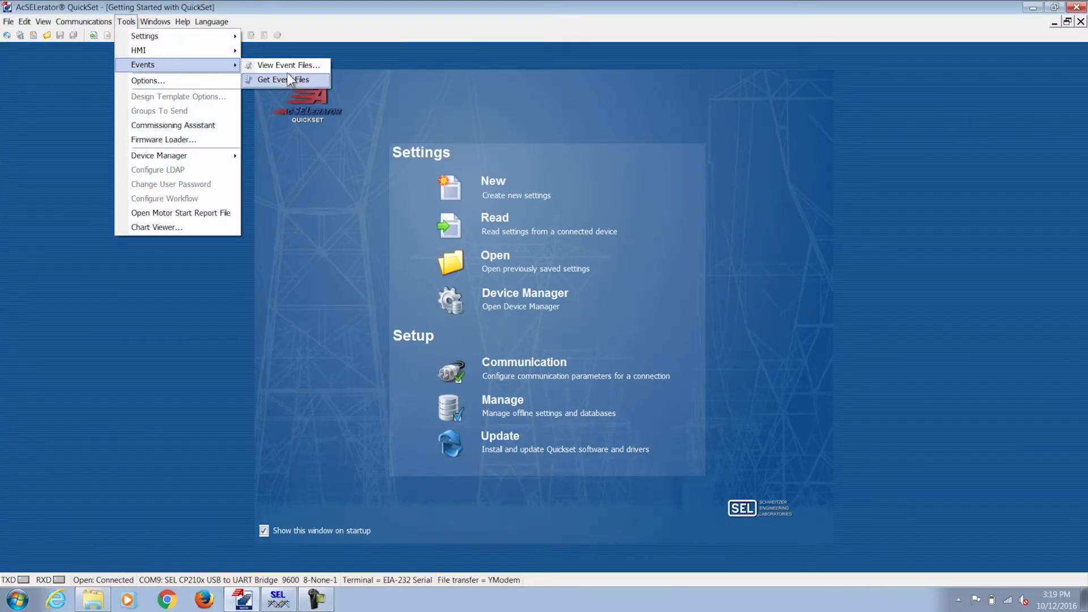
click(284, 80)
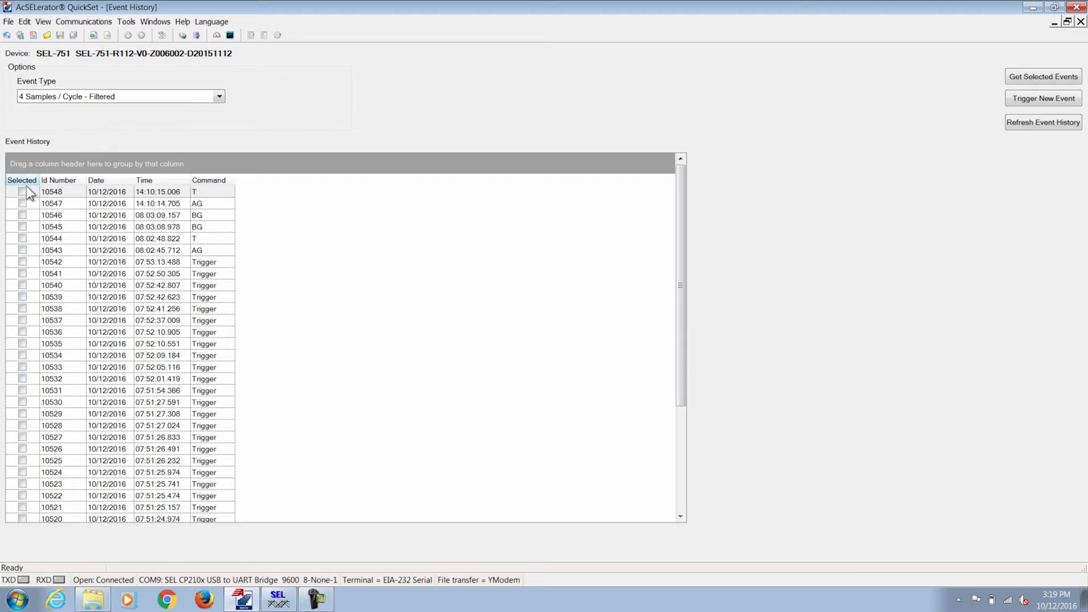
Select event 10548 for download, keeping the 4 Samples / Cycle - Filtered type
click(23, 191)
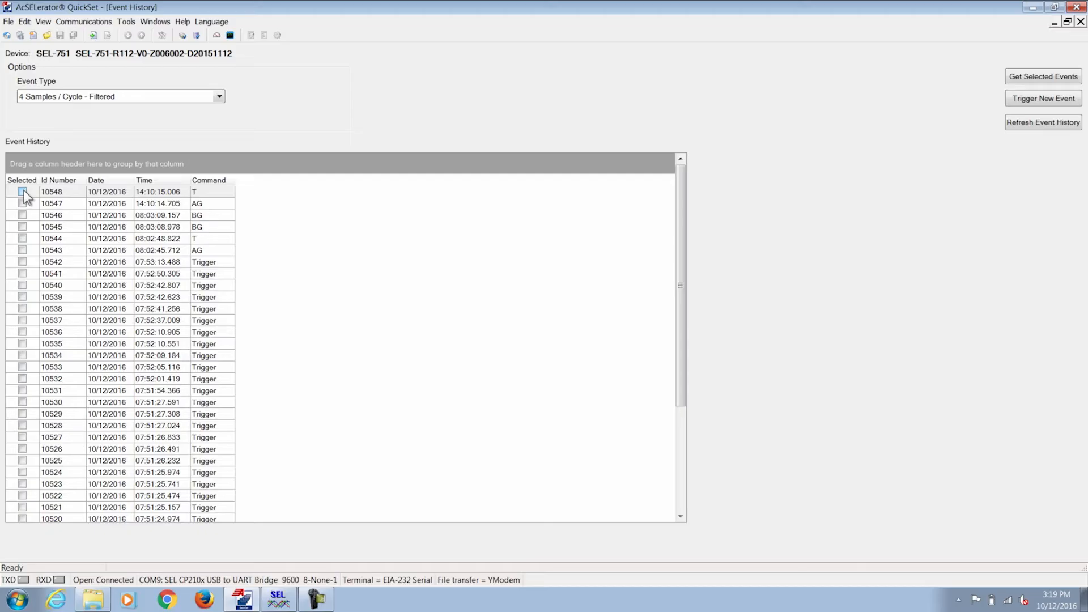
click(22, 192)
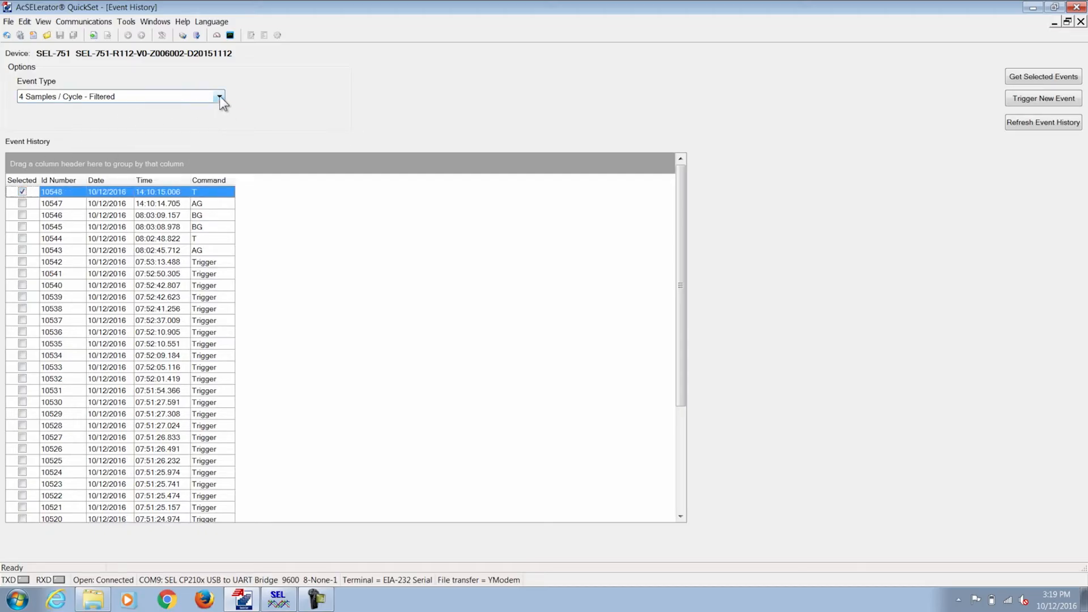
click(220, 96)
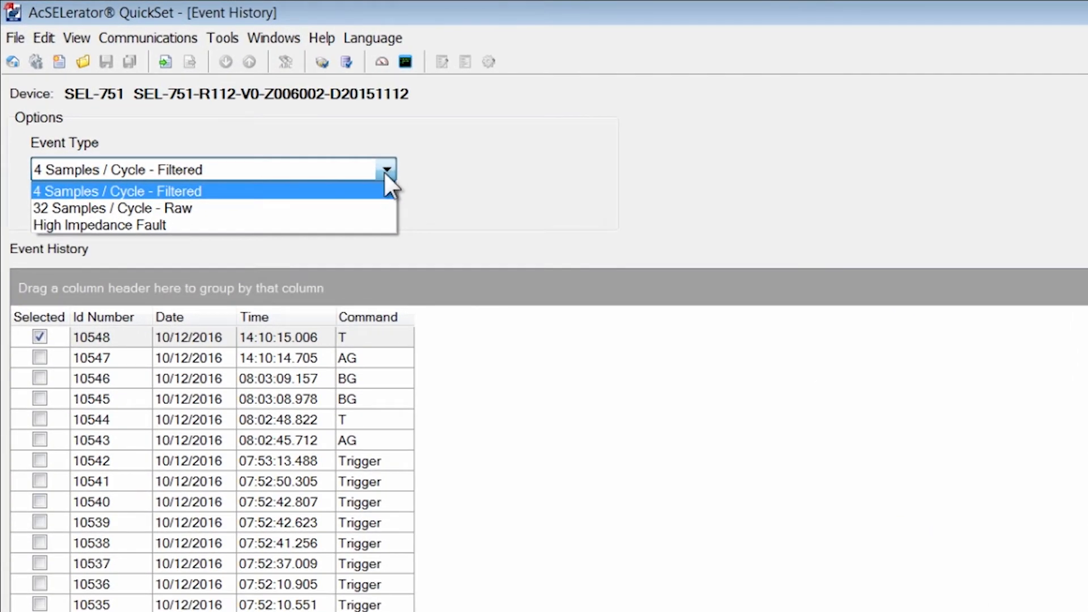
mouse_move(358, 211)
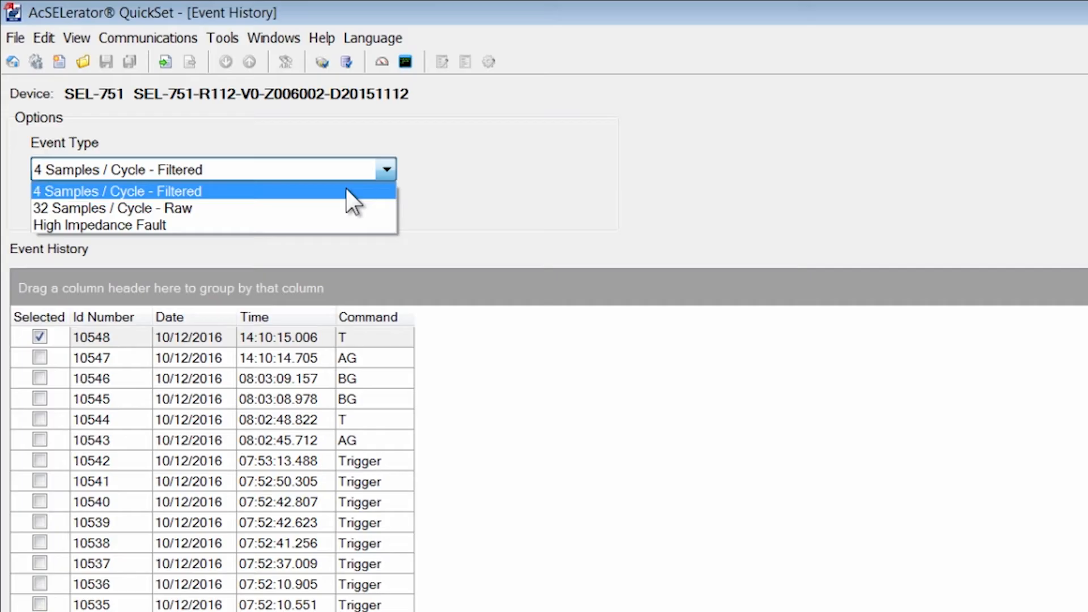
mouse_move(432, 194)
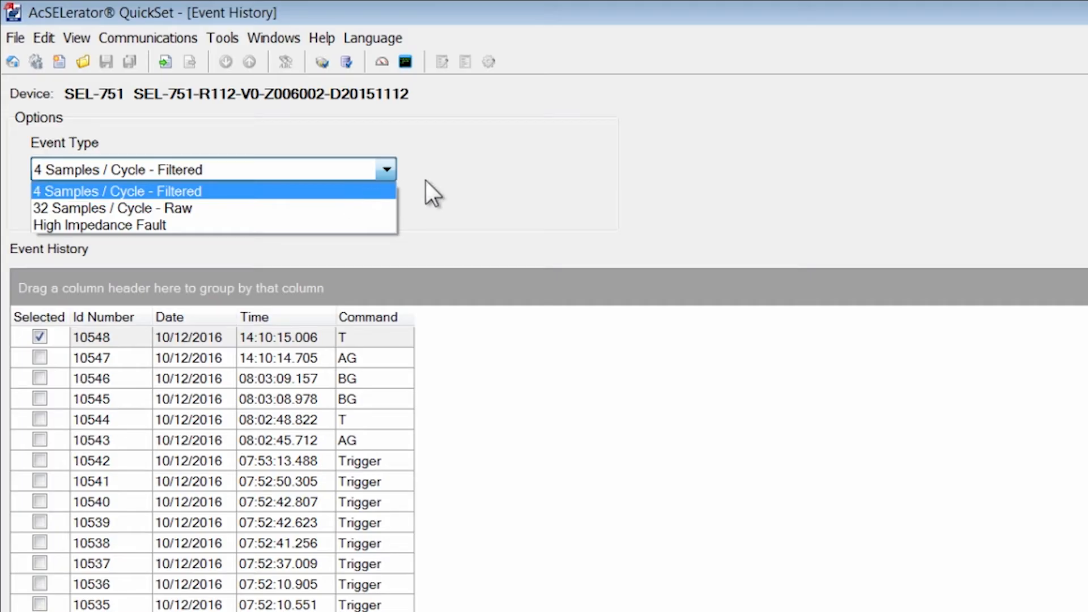
click(116, 191)
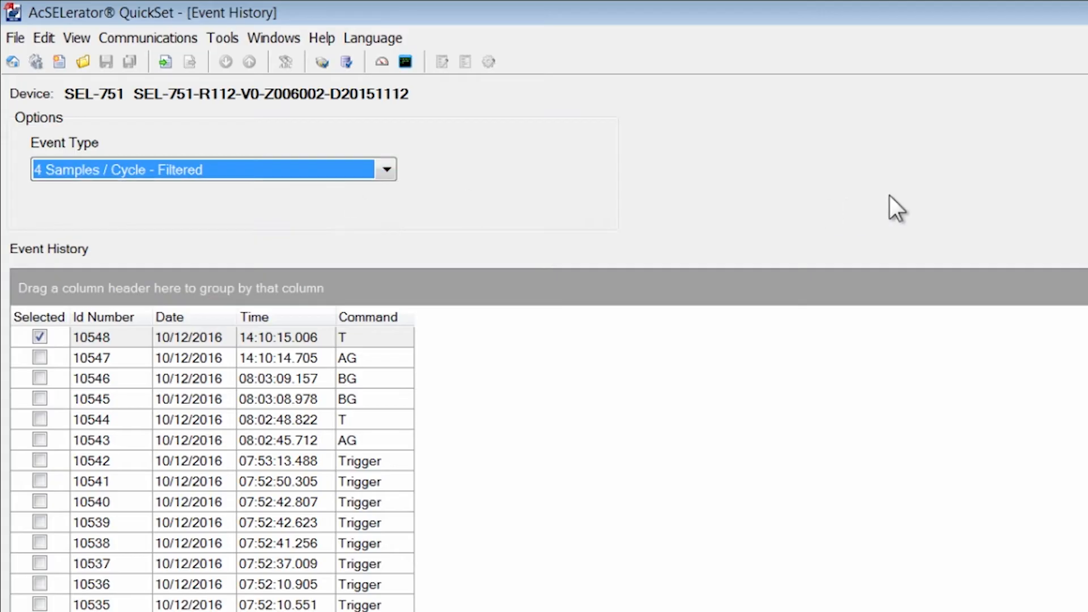
mouse_move(169, 182)
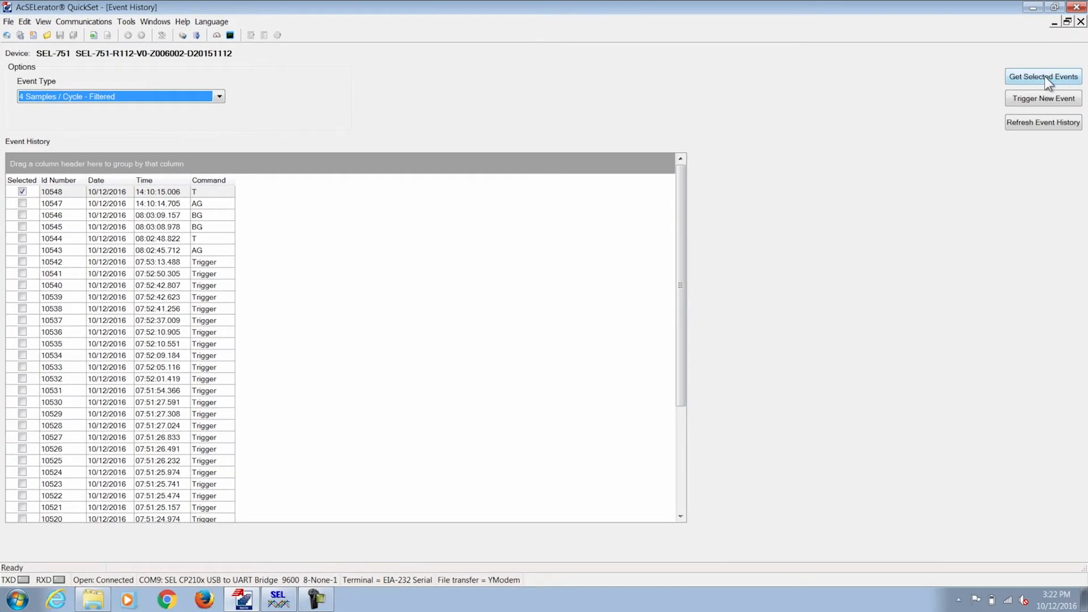
Download the selected event and save it to Event Files with Default Naming
click(1043, 76)
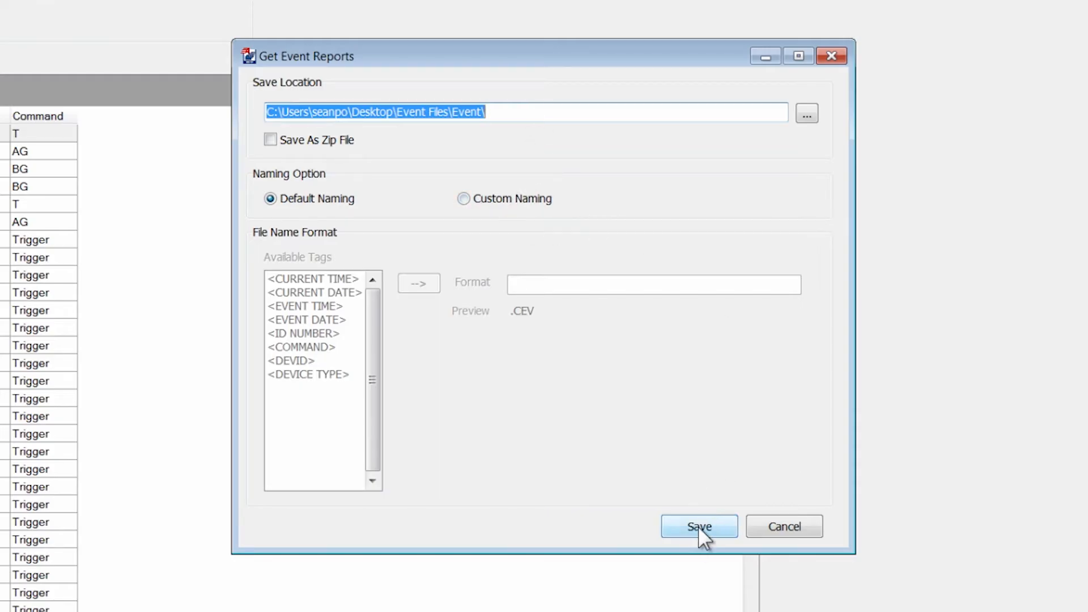
click(698, 526)
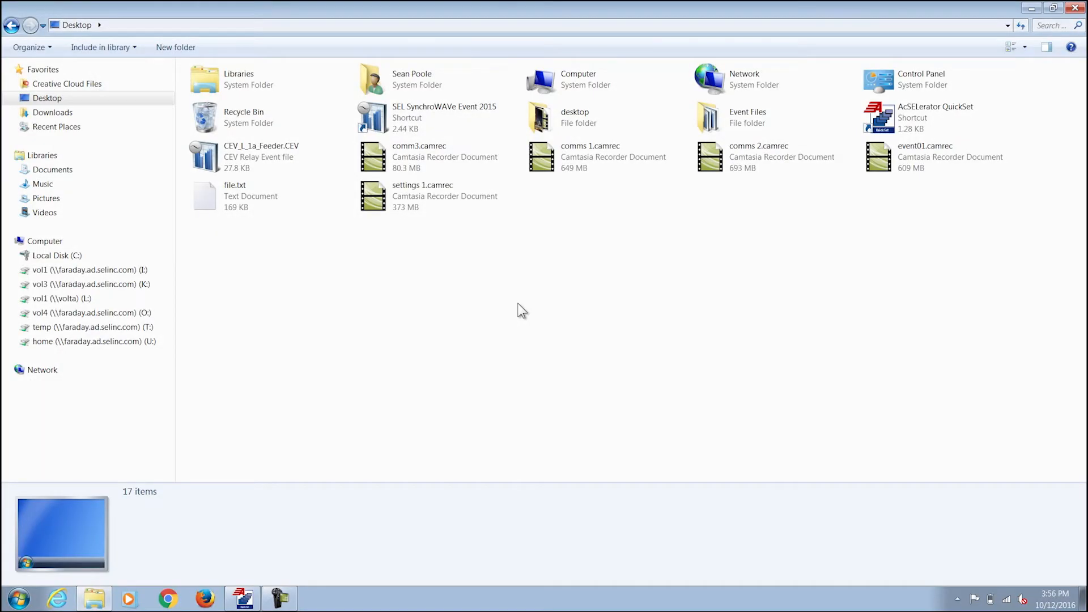
Open CEV_L_1a_Feeder.CEV from the Desktop in SynchroWAVe Event
click(250, 196)
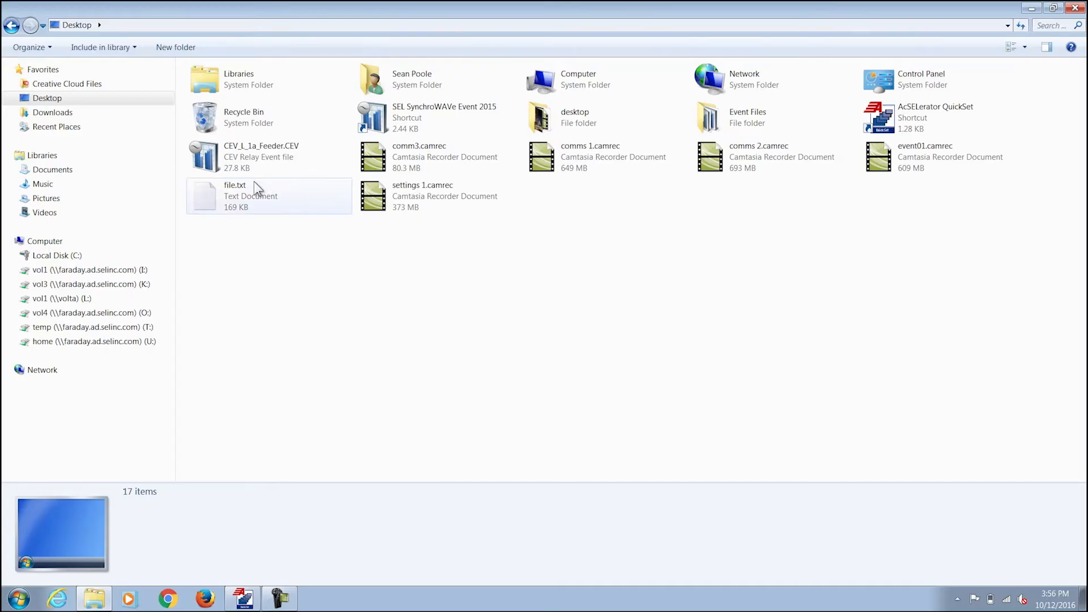
double_click(261, 157)
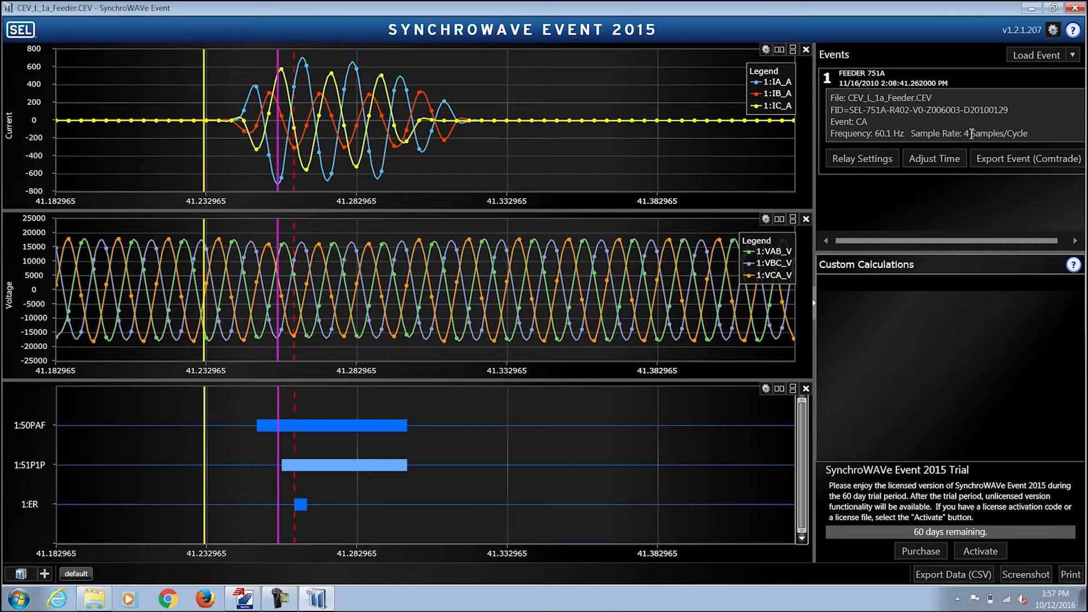
mouse_move(715, 158)
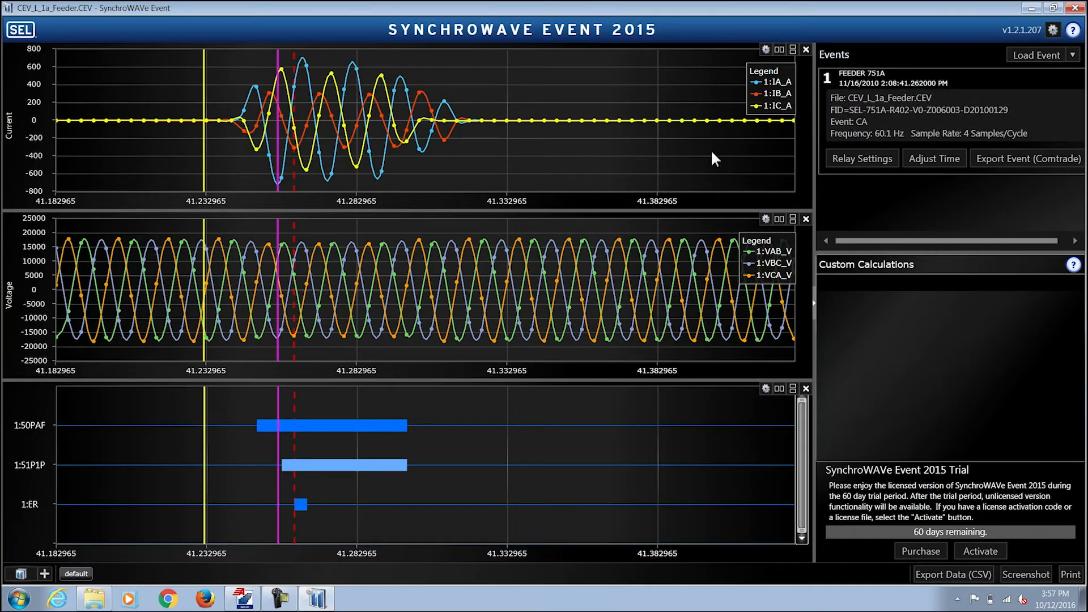
mouse_move(962, 264)
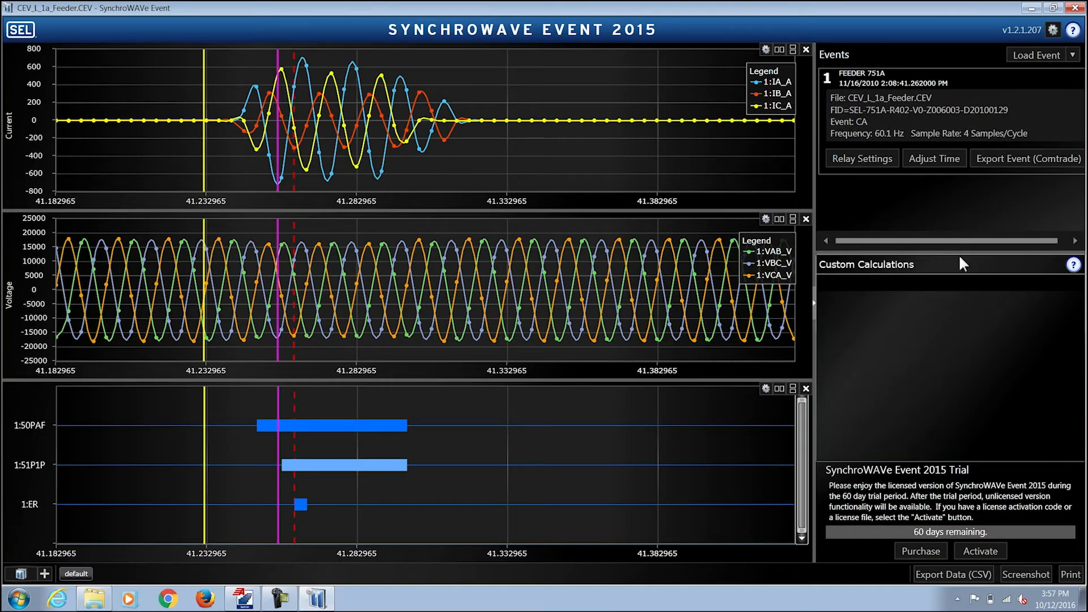
mouse_move(933, 271)
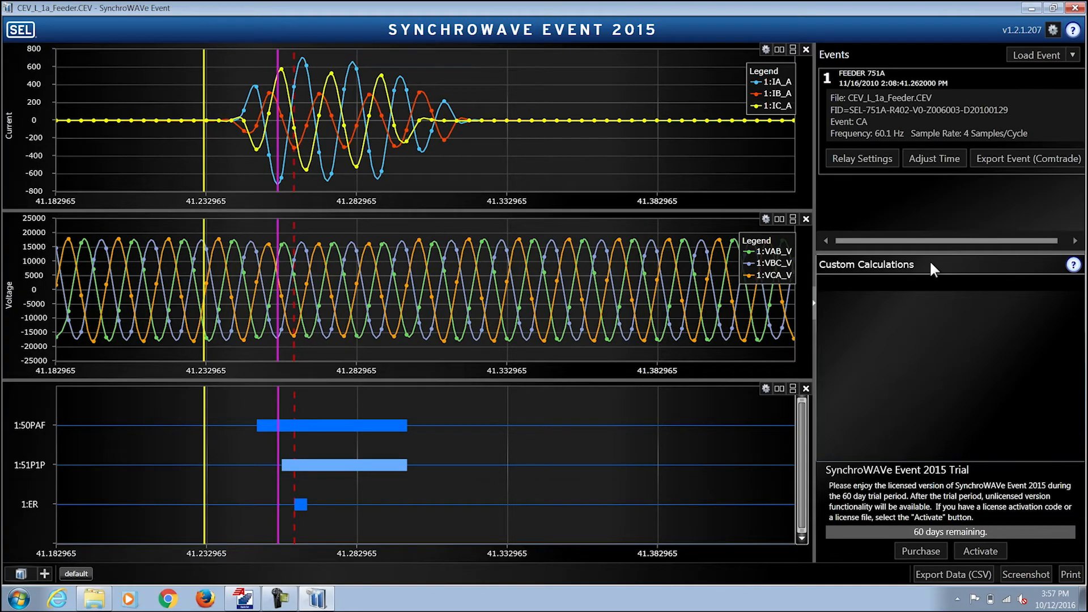
mouse_move(1074, 265)
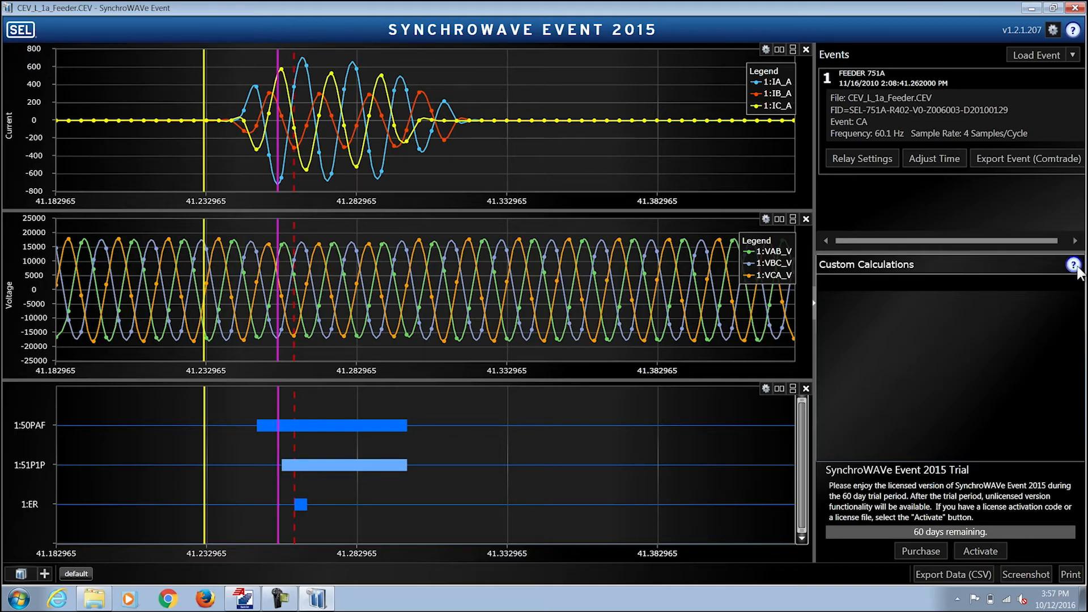
mouse_move(847, 198)
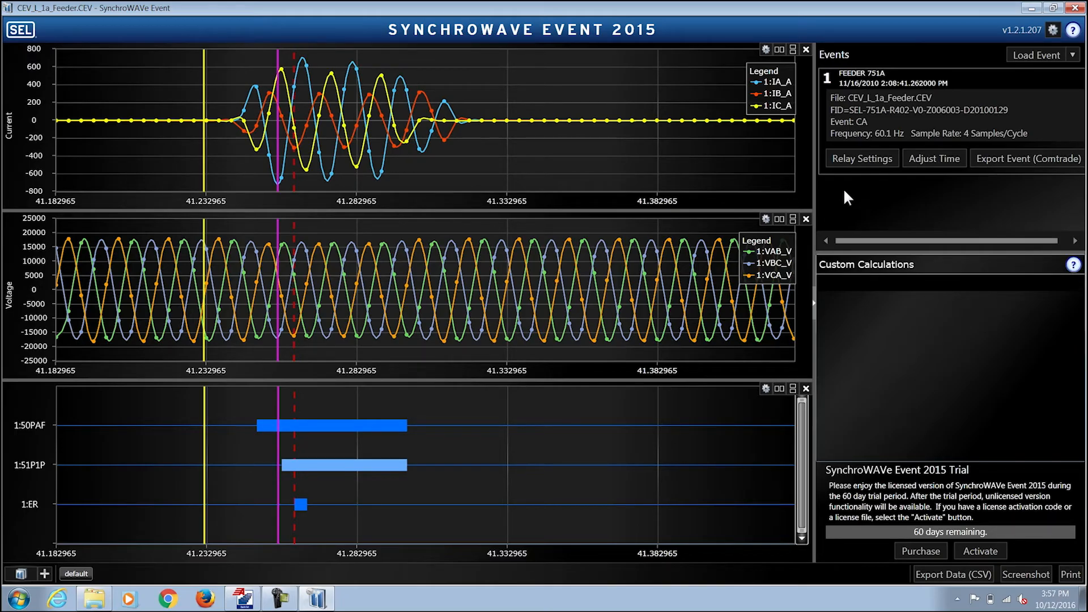
mouse_move(754, 153)
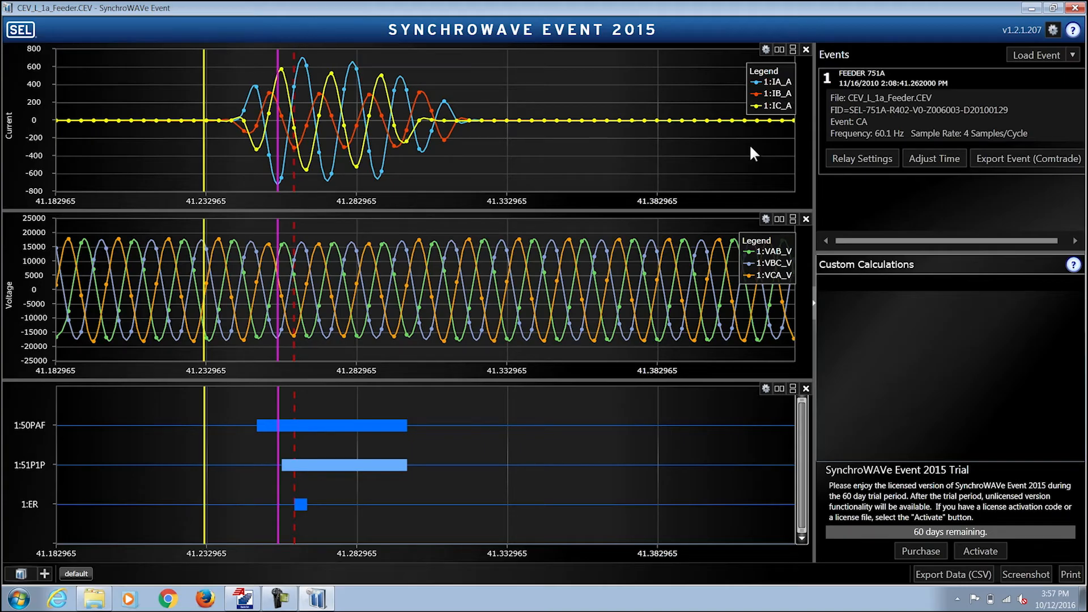
mouse_move(766, 49)
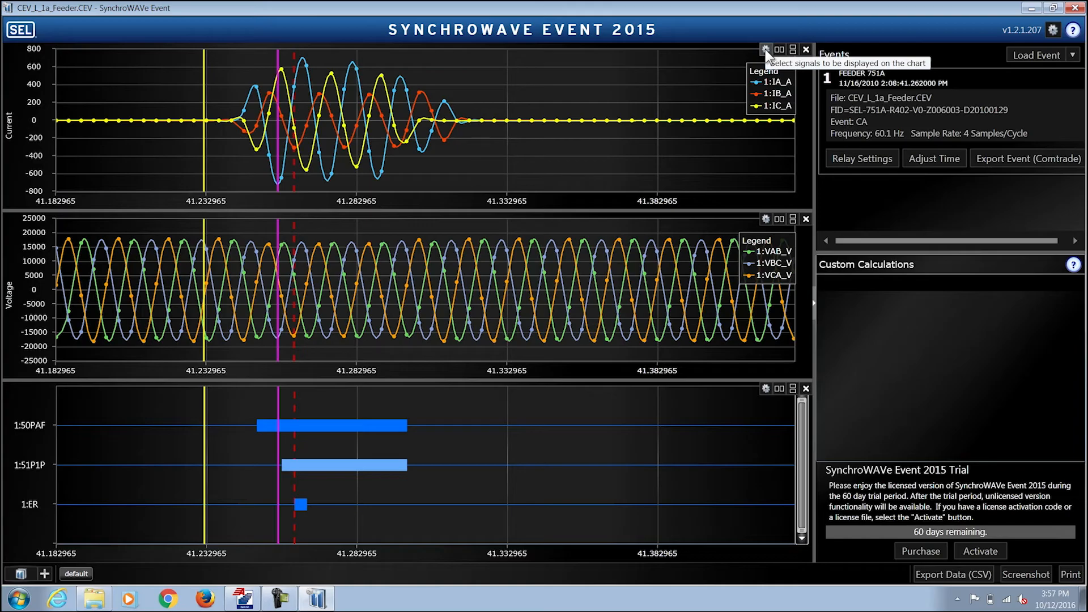
click(764, 49)
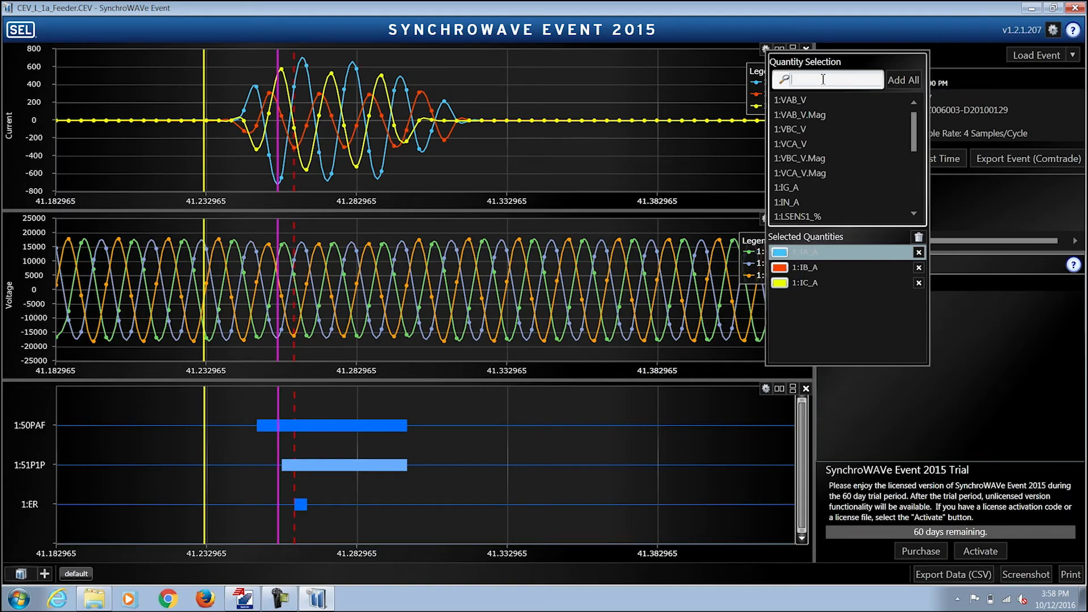
text(vab)
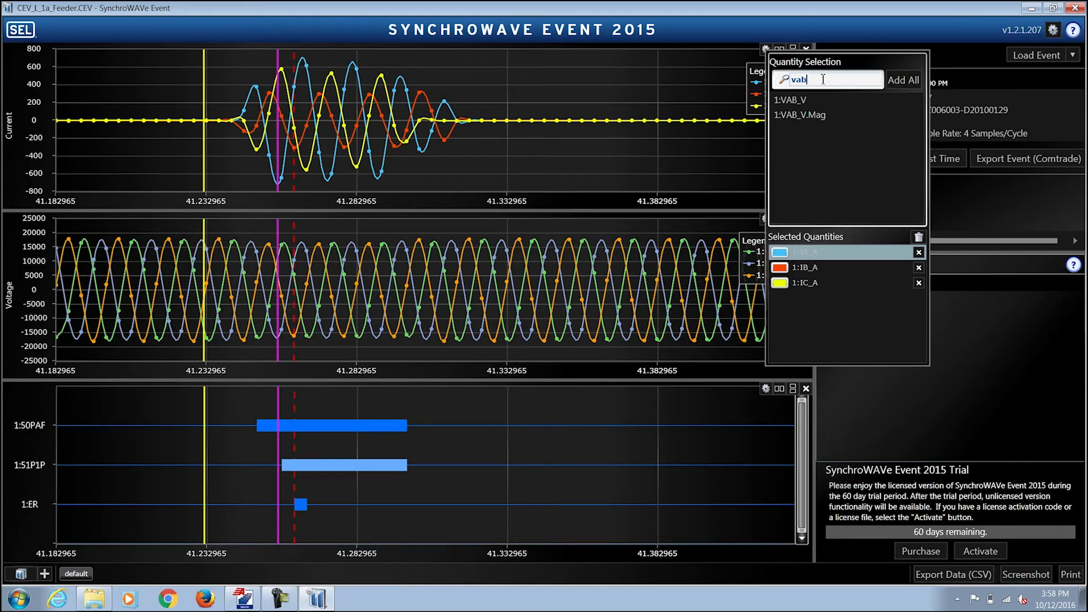
double_click(789, 99)
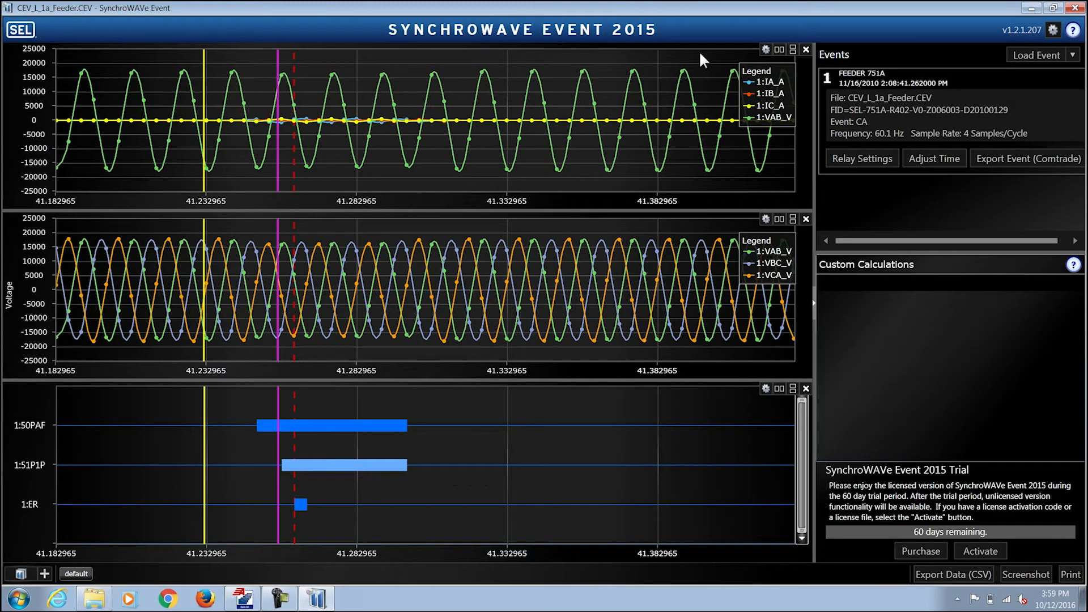
click(766, 49)
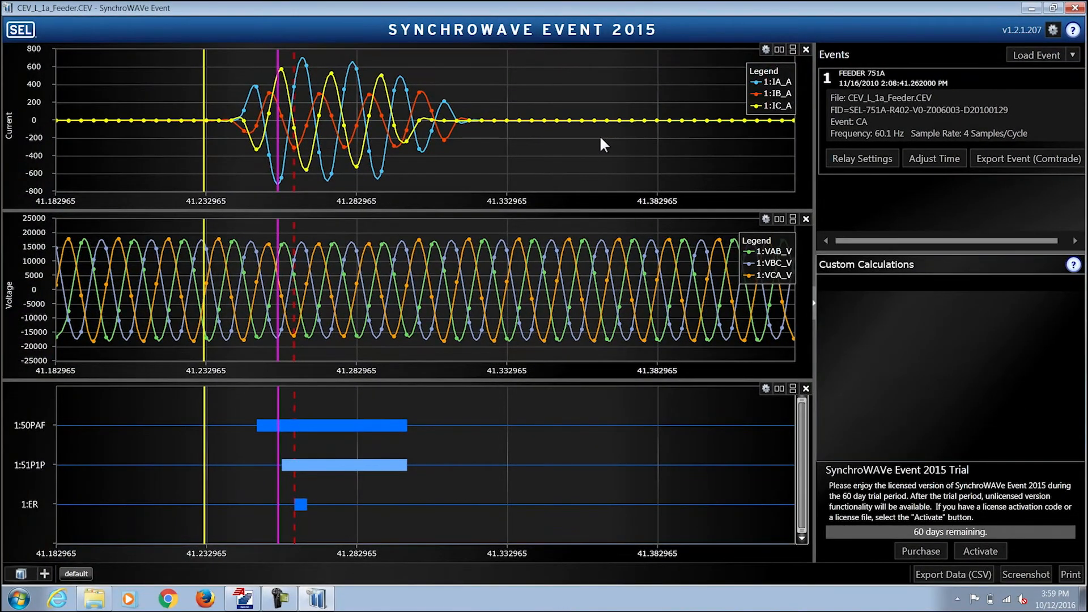
mouse_move(592, 148)
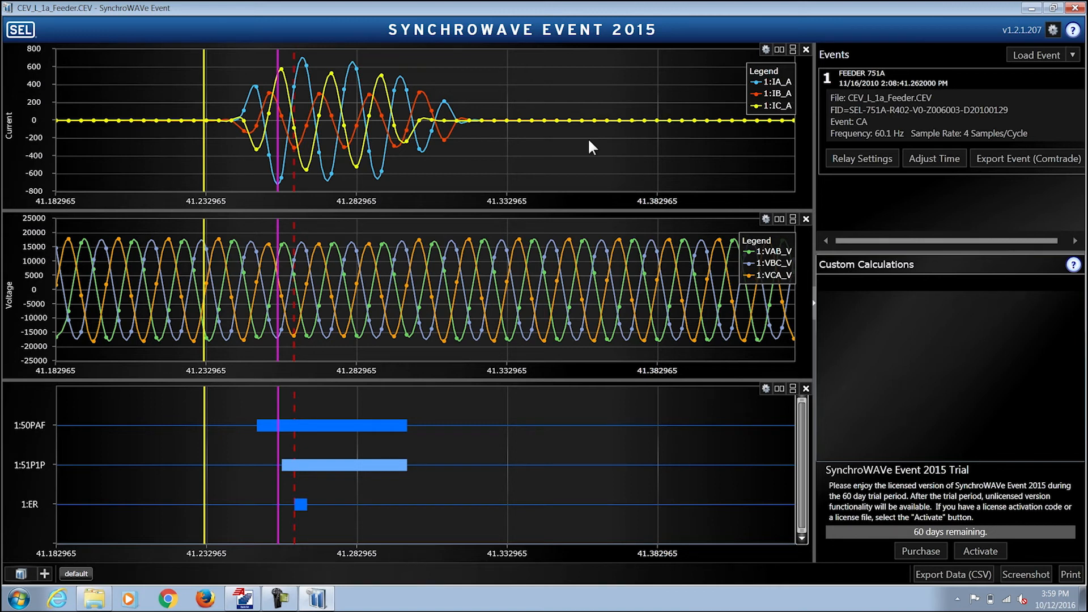
mouse_move(467, 446)
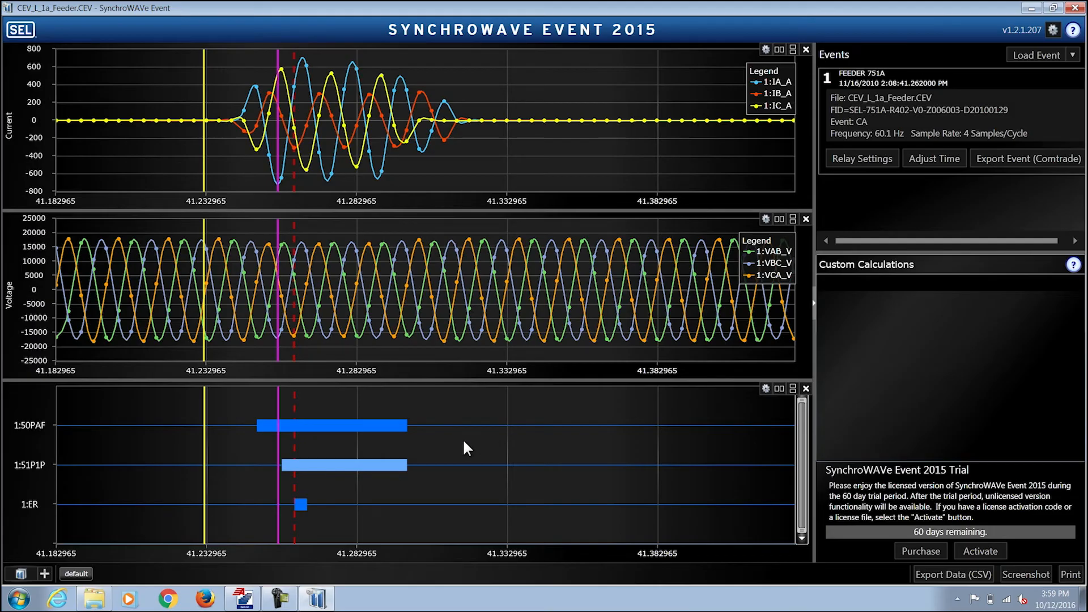
mouse_move(736, 455)
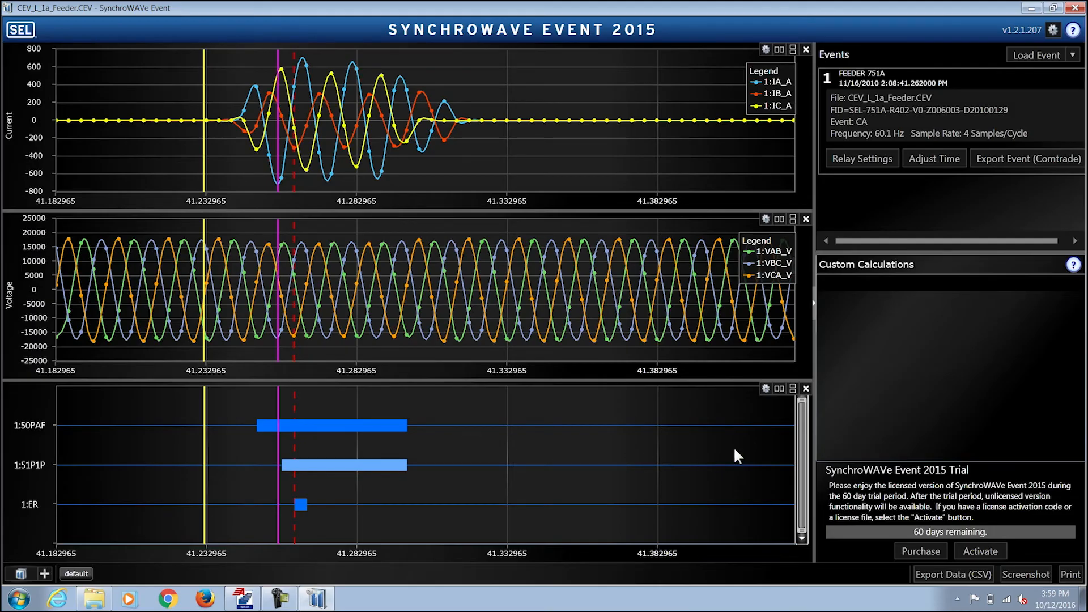
mouse_move(805, 389)
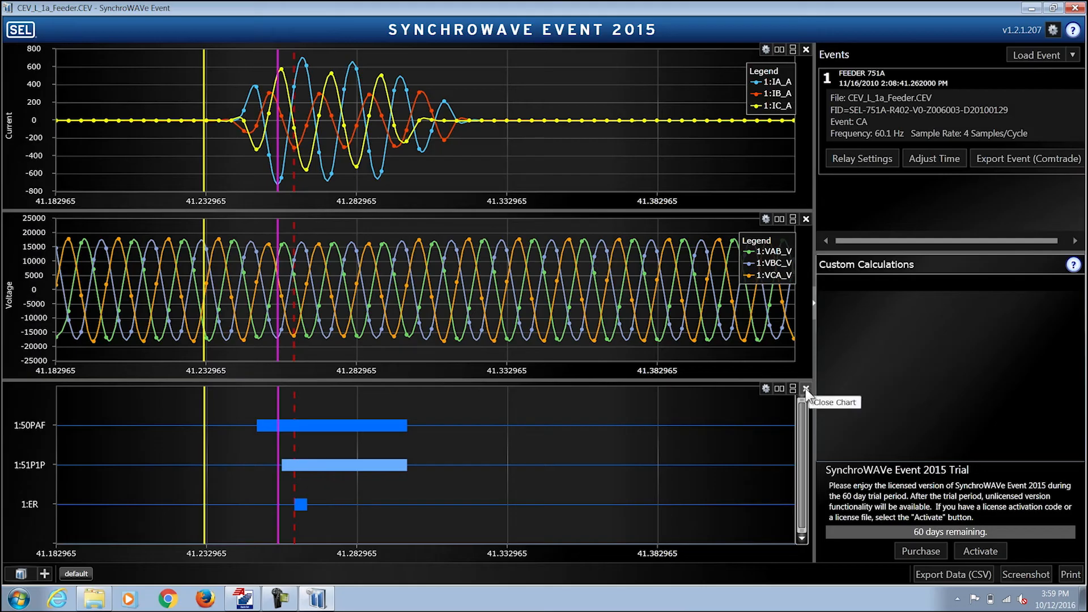
mouse_move(47, 573)
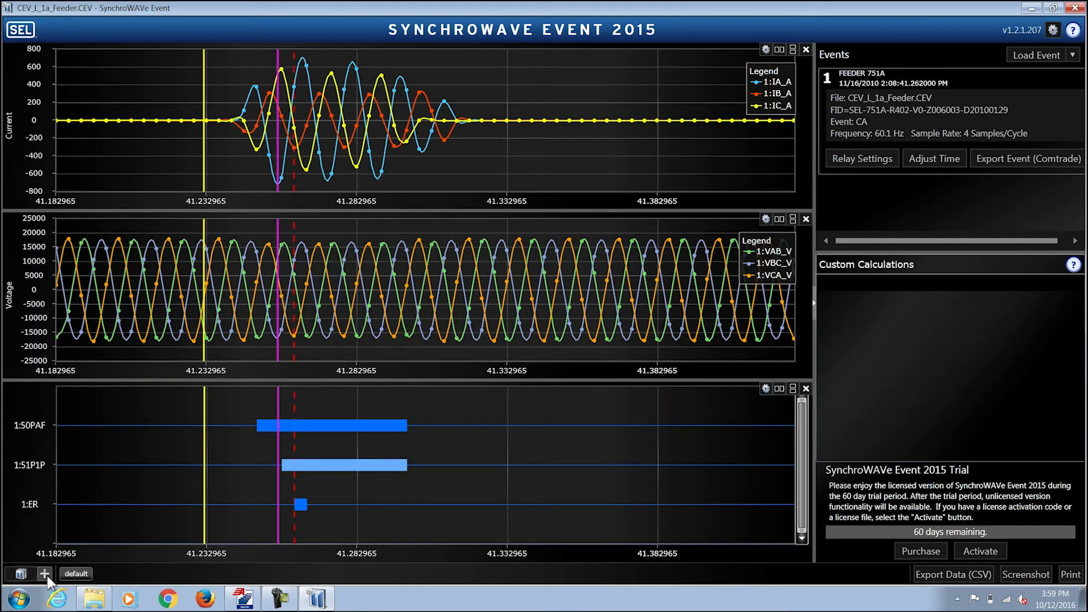
Add a blank view and name it 'Custom'
click(43, 573)
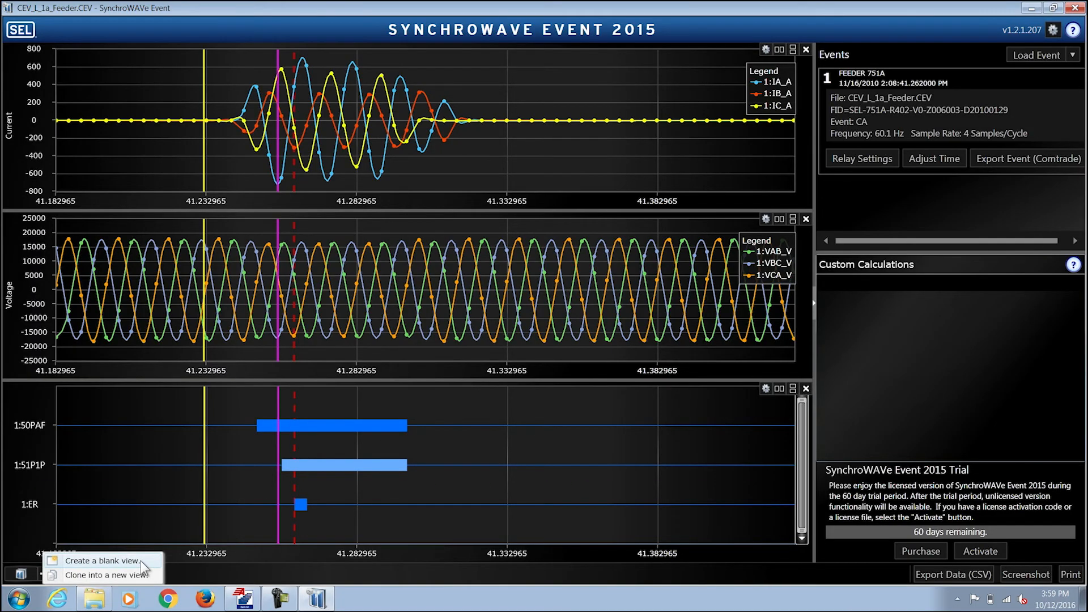
click(105, 575)
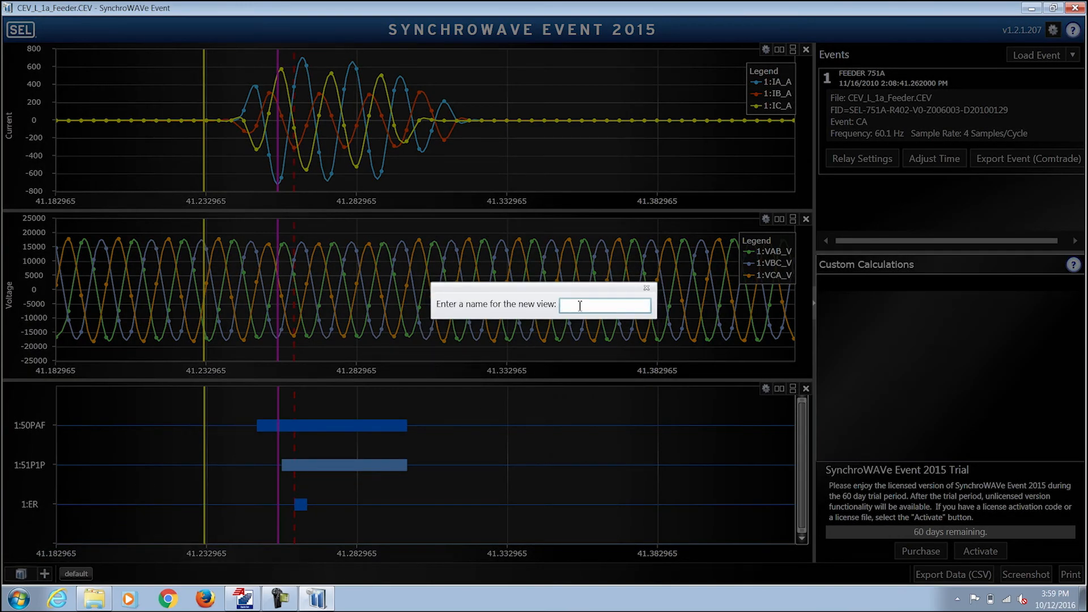
text(Custom)
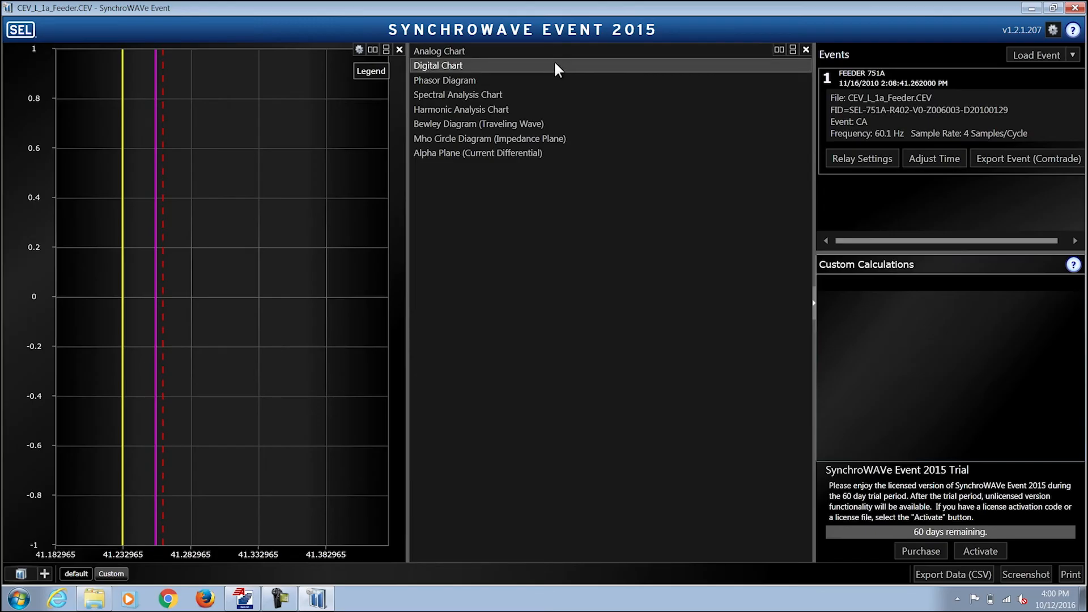
mouse_move(559, 80)
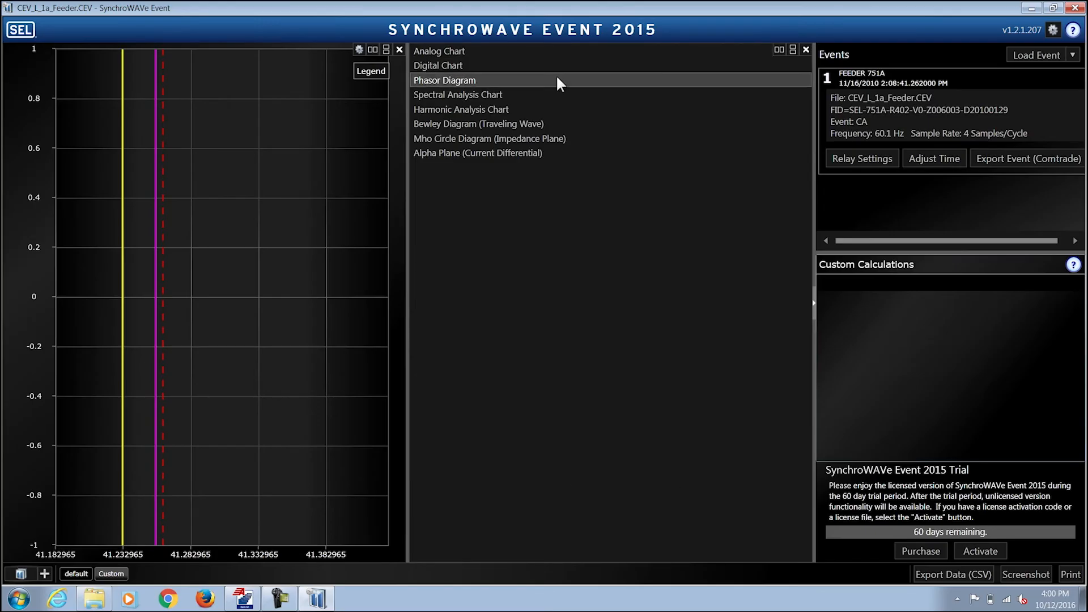
mouse_move(556, 90)
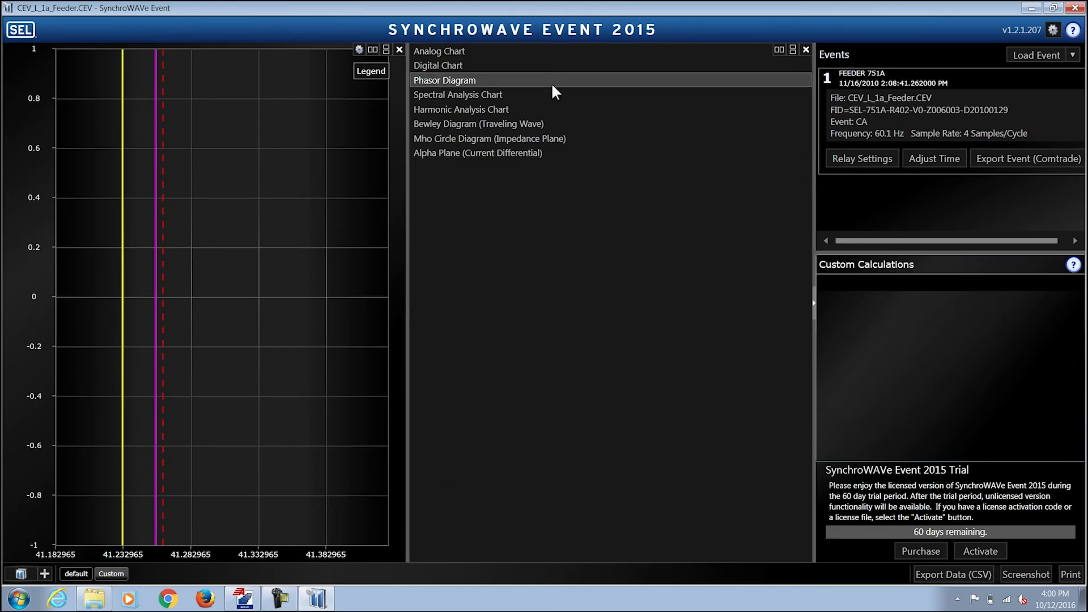
mouse_move(541, 108)
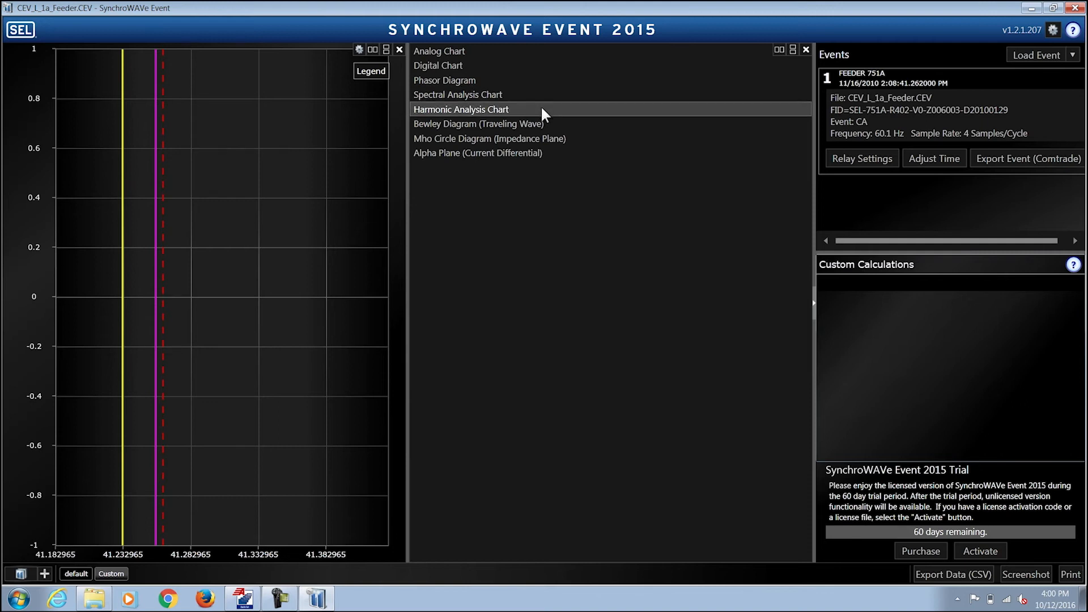
mouse_move(555, 124)
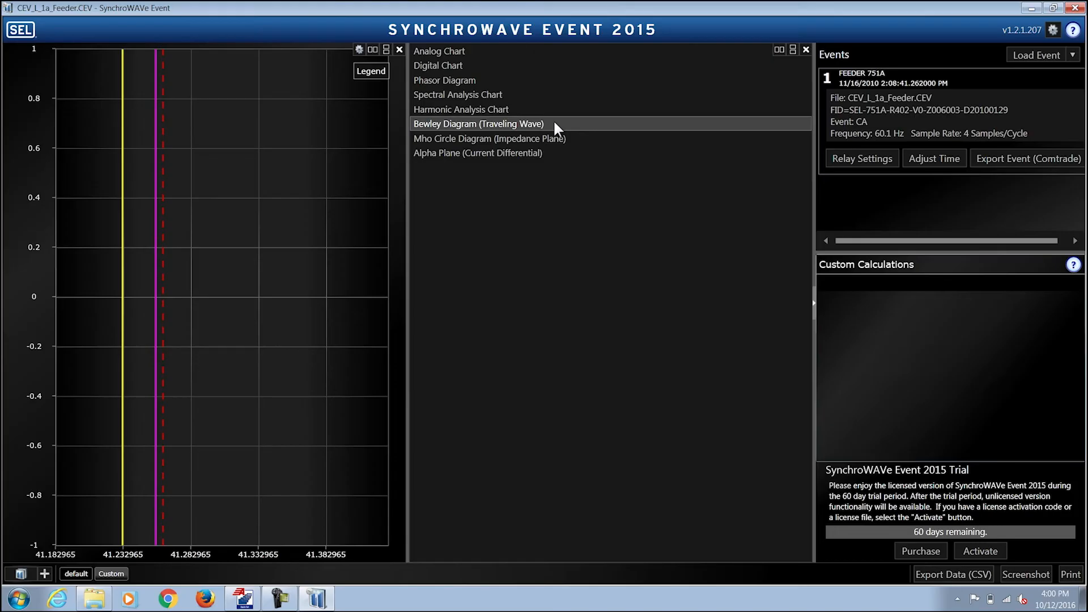
mouse_move(579, 138)
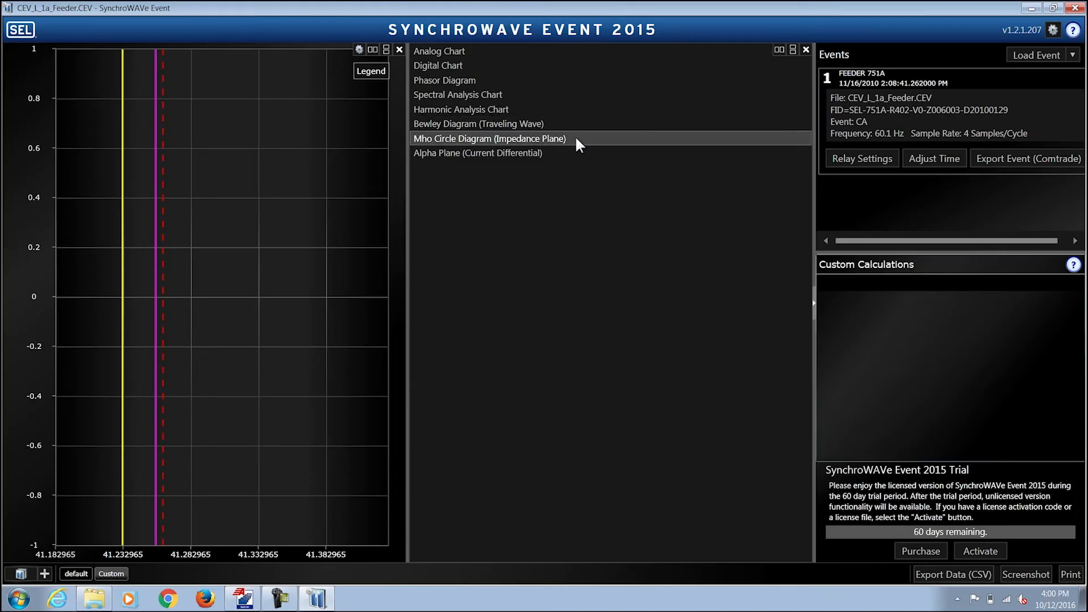
mouse_move(553, 151)
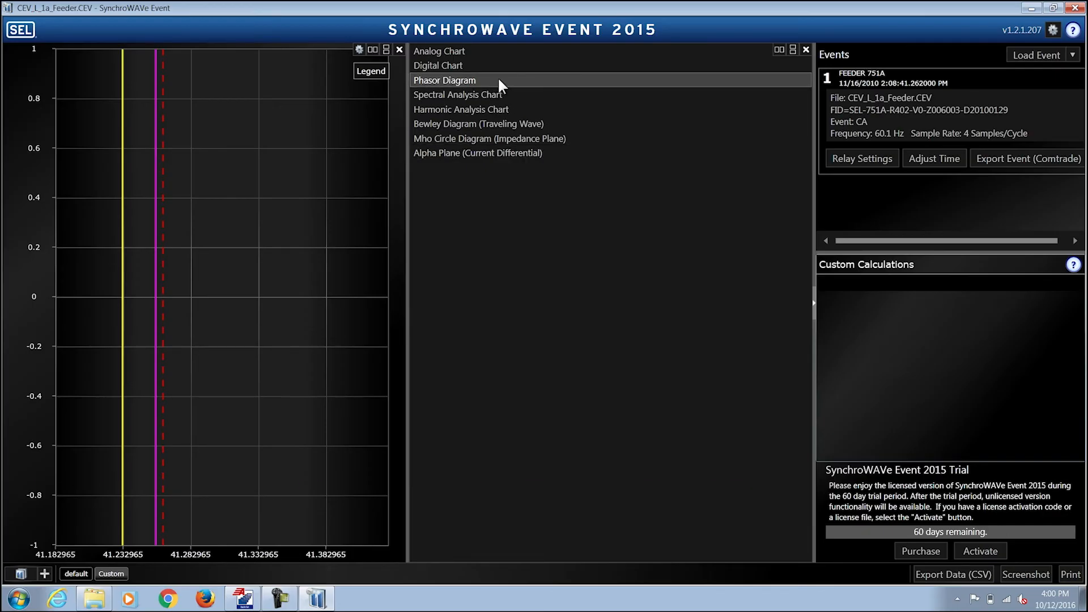
Add a phasor diagram showing IA, IB and IC, then move the time cursor
click(445, 80)
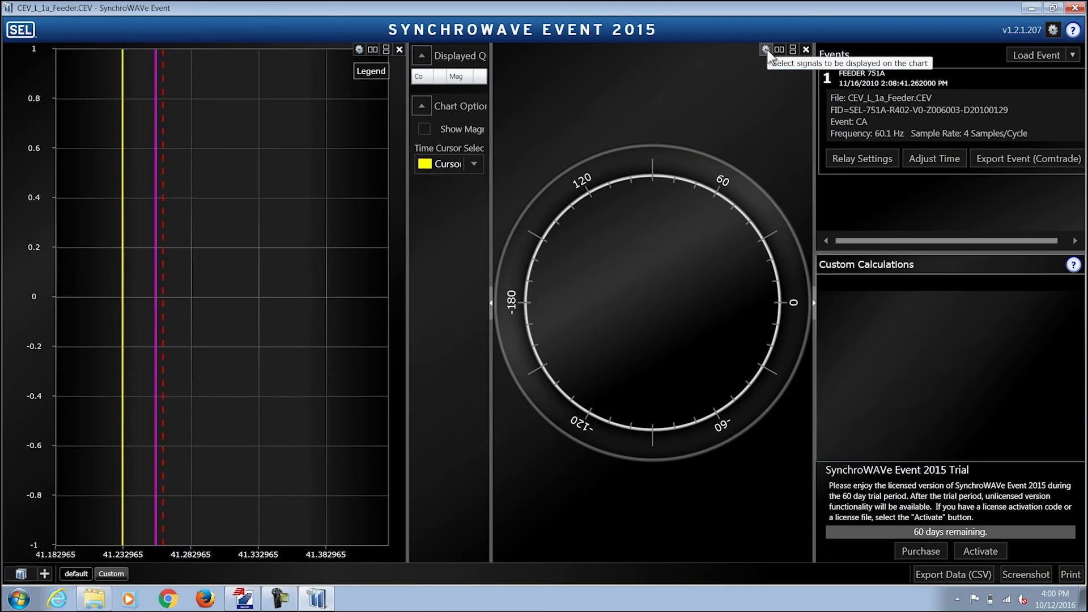
click(767, 49)
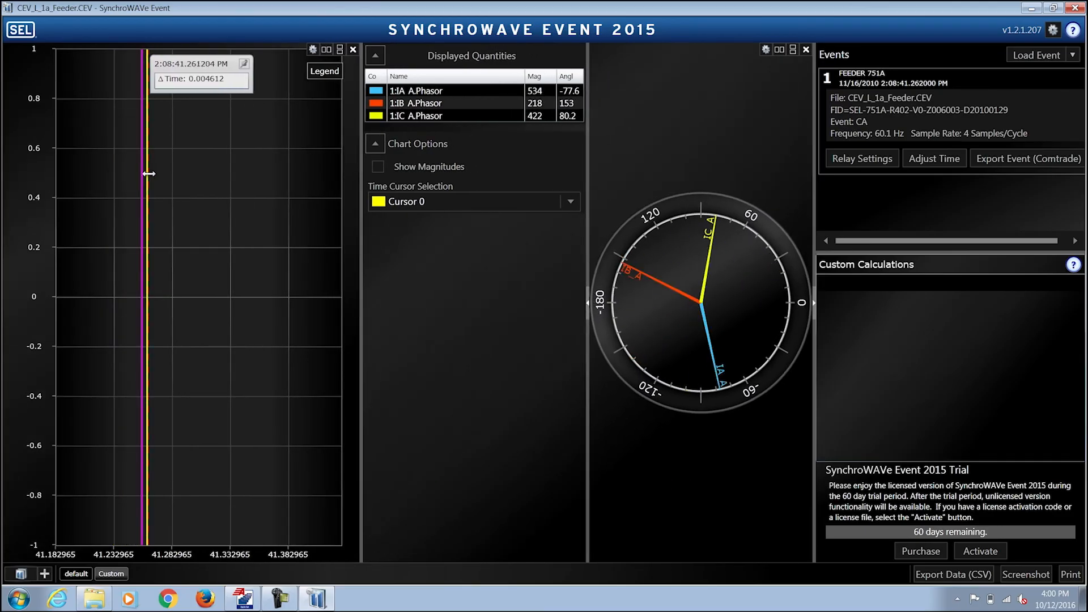
drag(143, 174, 179, 182)
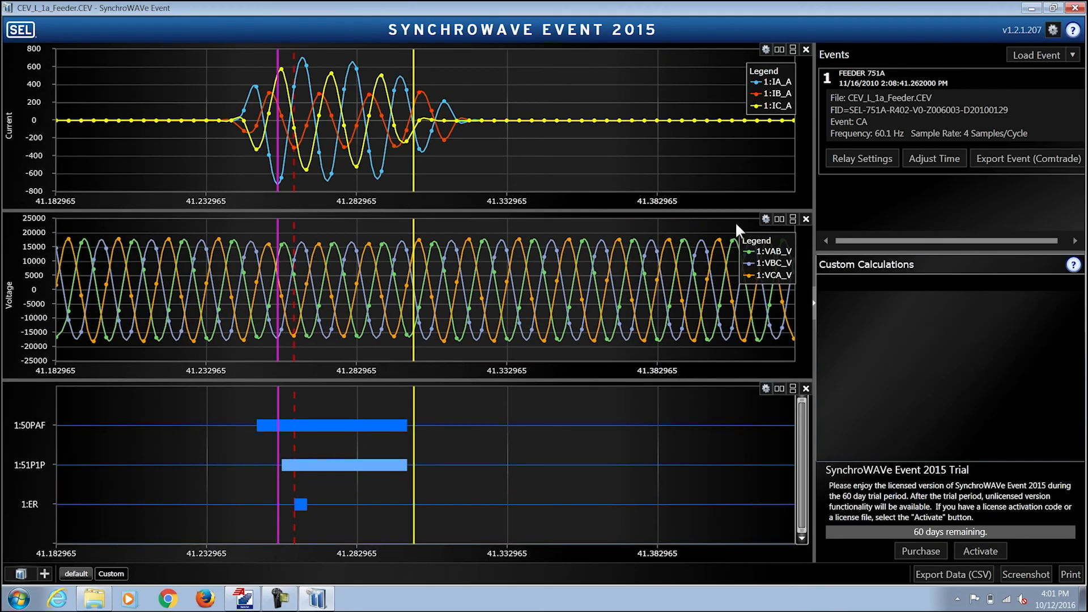
mouse_move(861, 159)
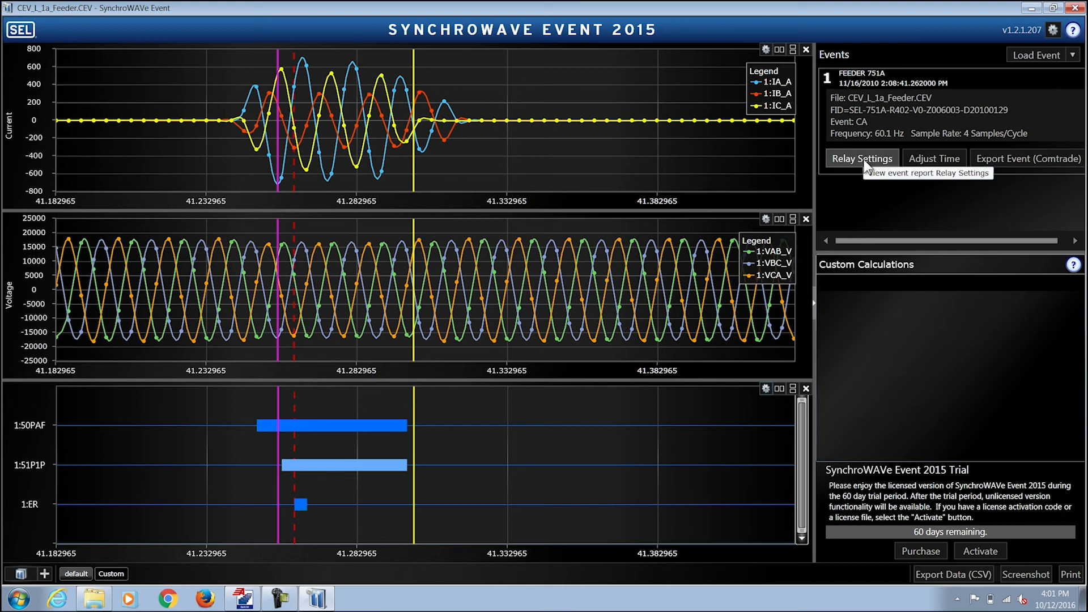
click(862, 158)
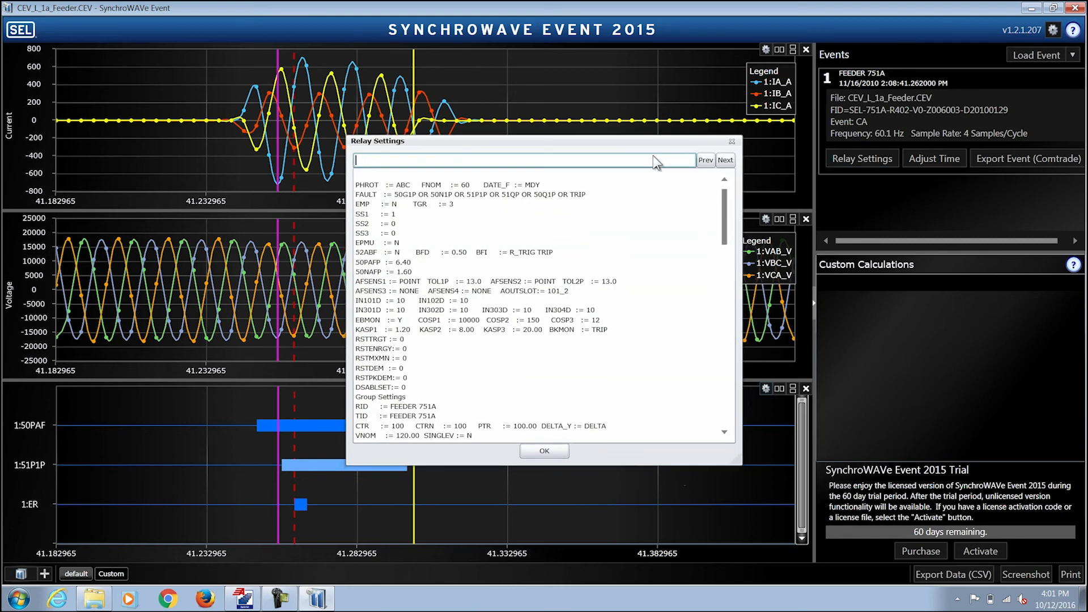
text(50p1p)
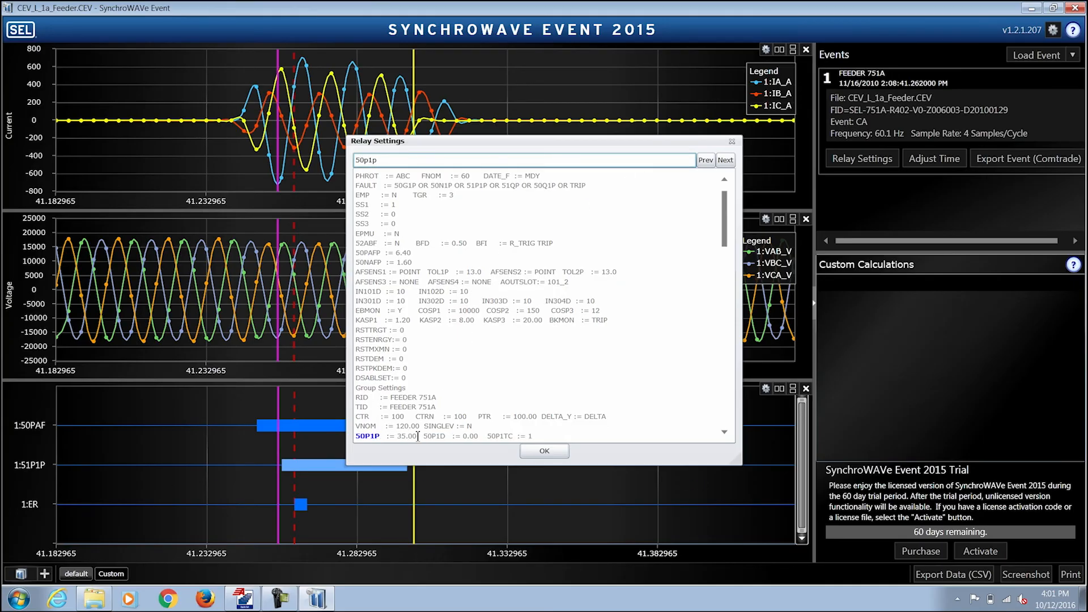
click(544, 451)
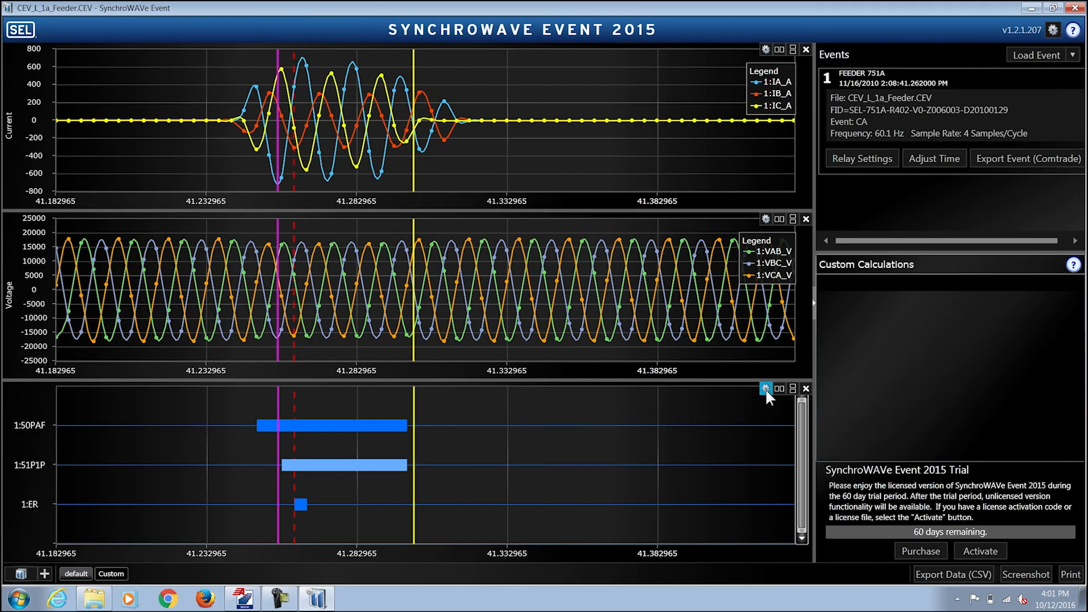
Add IN301 and IN303 to the digital chart, listing only changed digitals
click(765, 389)
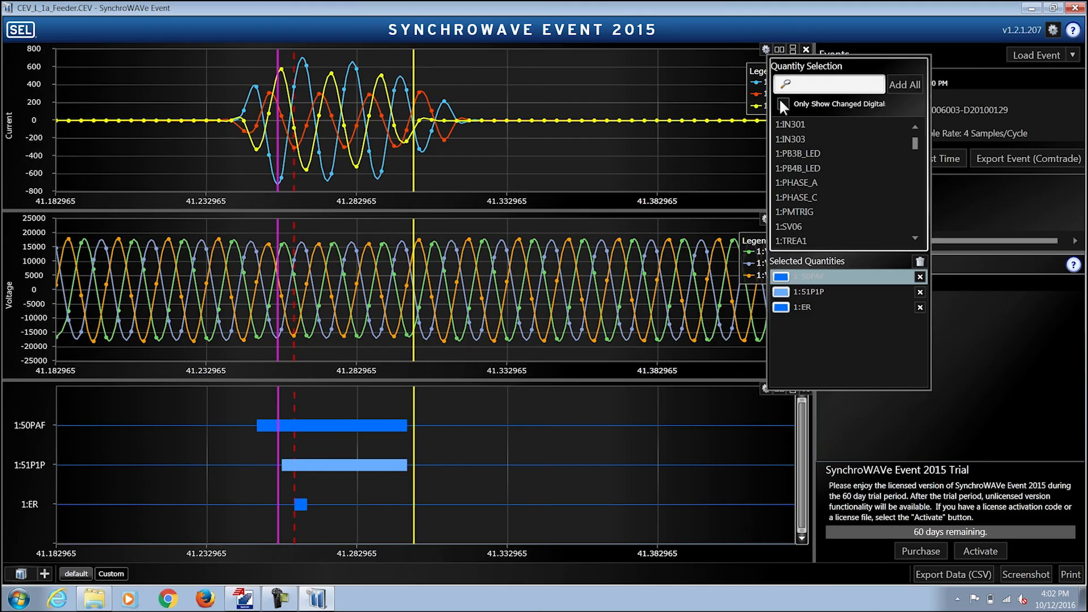
click(783, 103)
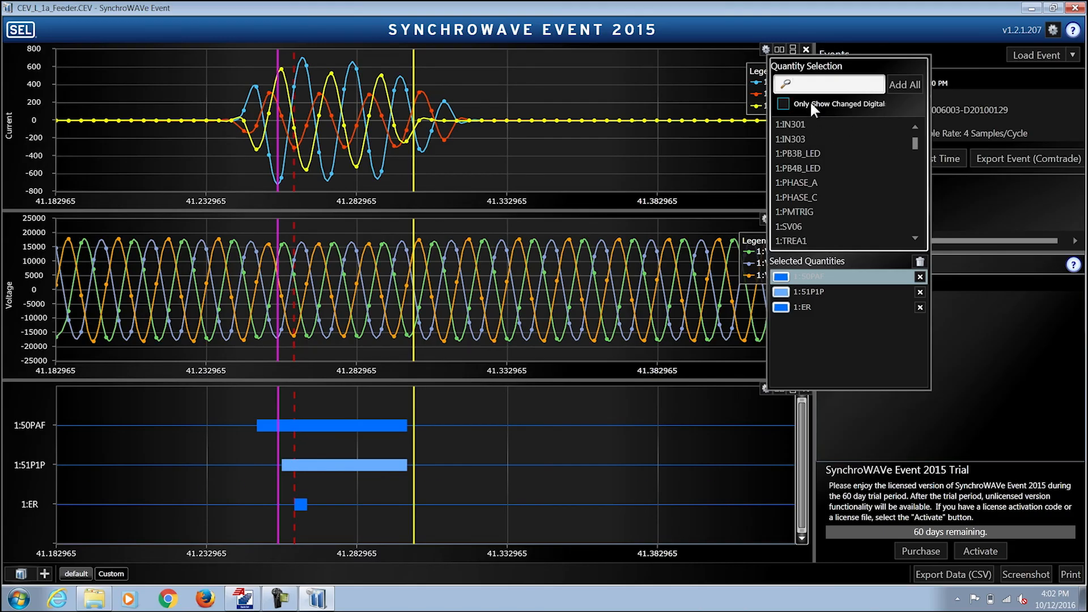
click(784, 103)
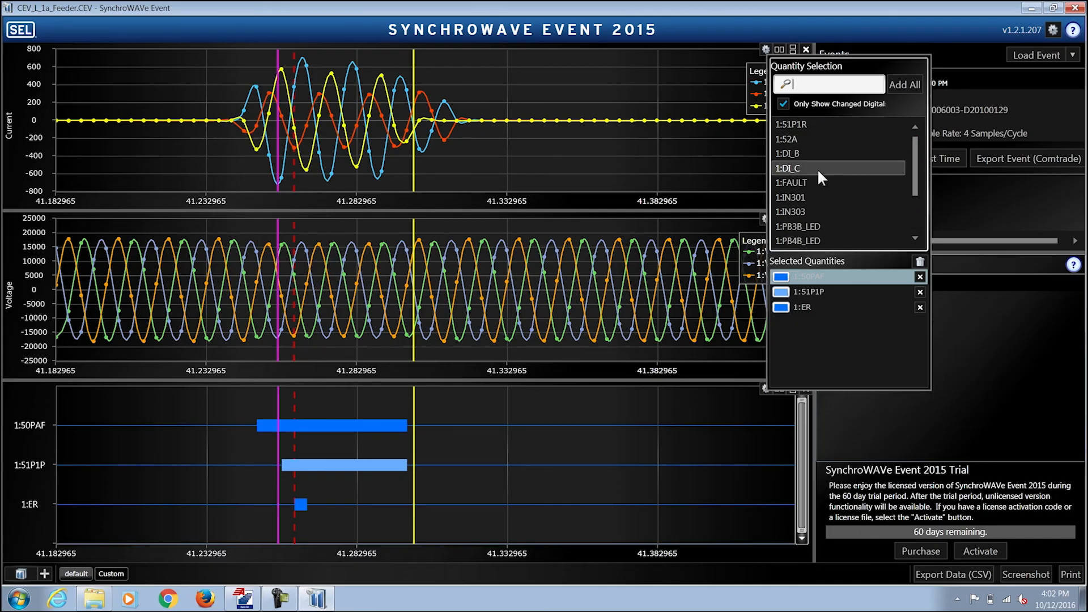
click(805, 50)
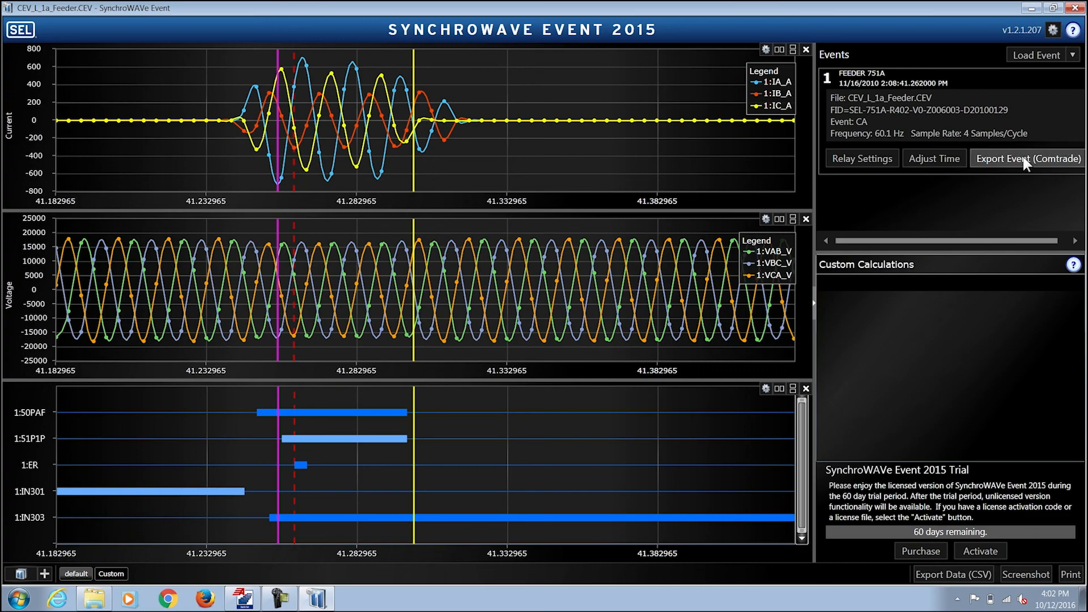
mouse_move(1027, 158)
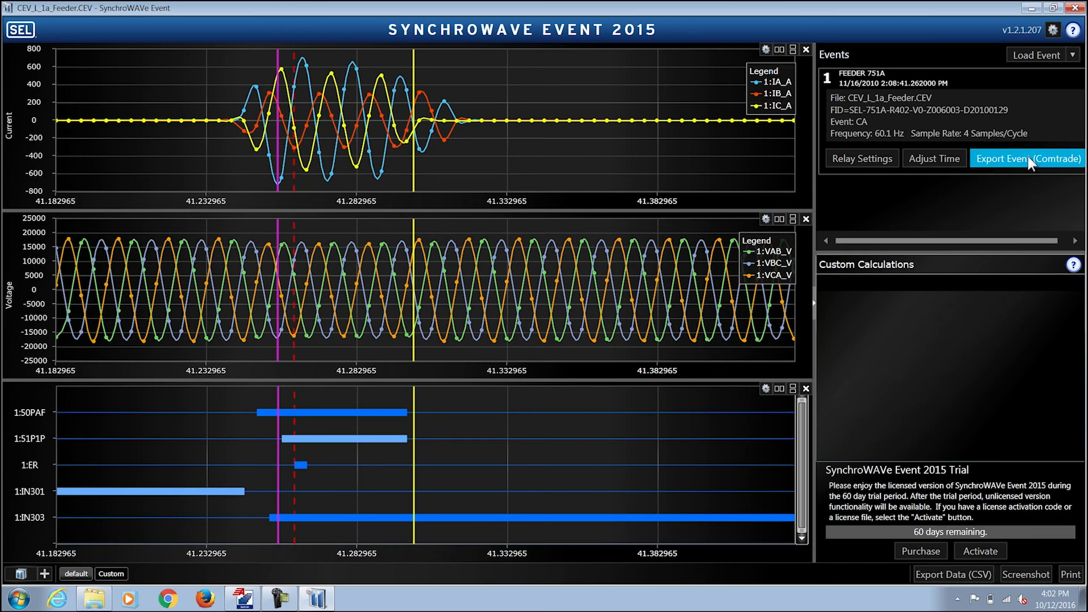
Start a COMTRADE export of the event, bringing up the CFG Save As dialog
click(1028, 158)
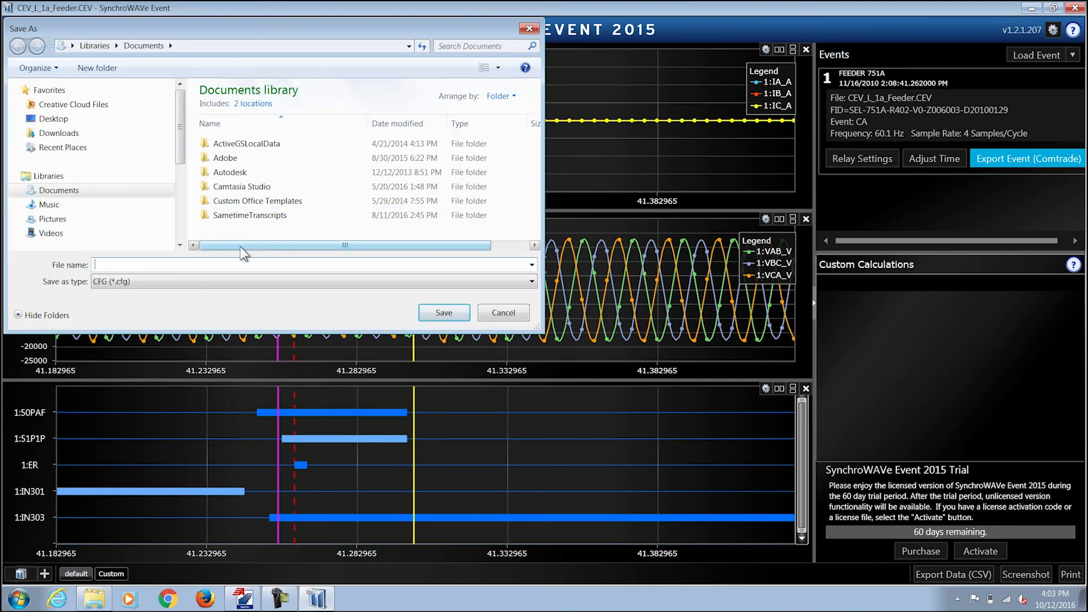